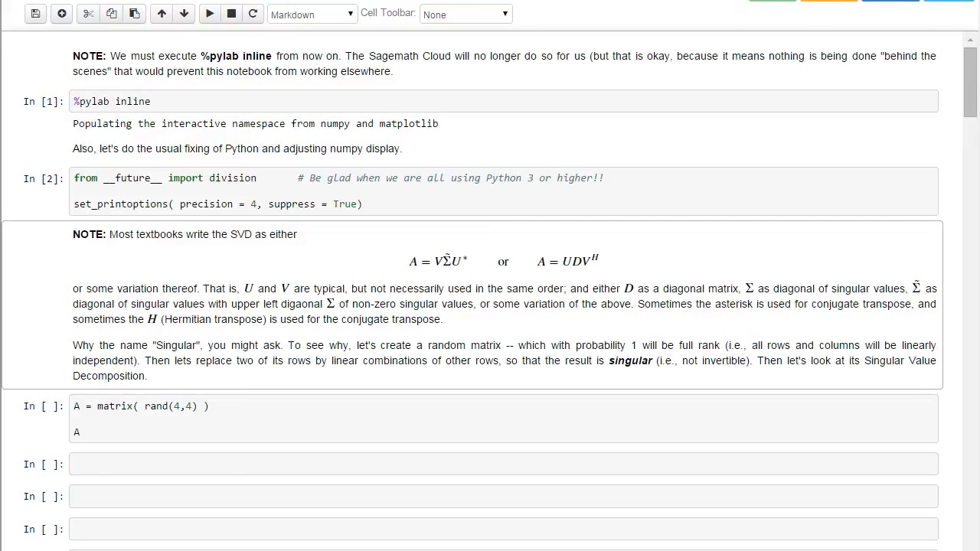
pyautogui.moveTo(517, 418)
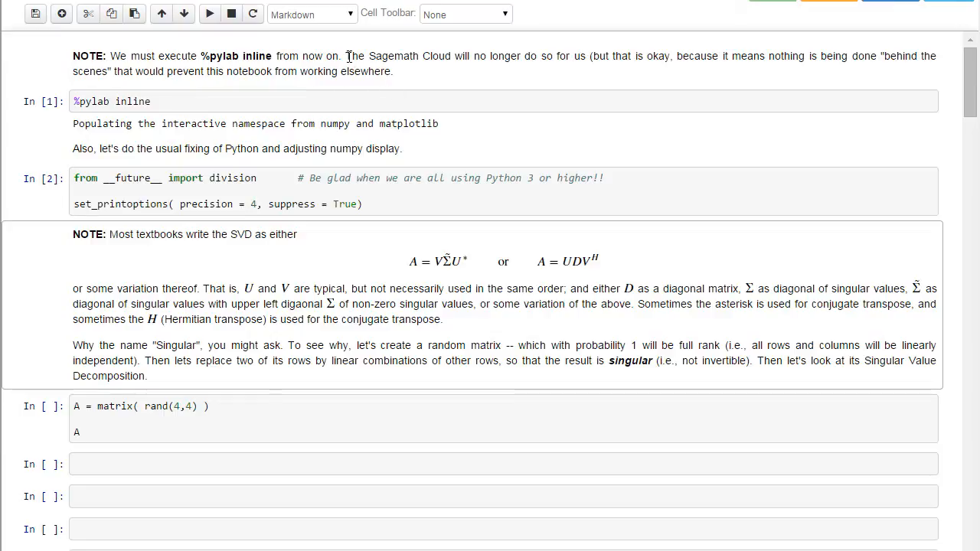
# Re-run the %pylab inline cell and the __future__ division / set_printoptions cell
pyautogui.moveTo(346, 56); pyautogui.dragTo(583, 56)
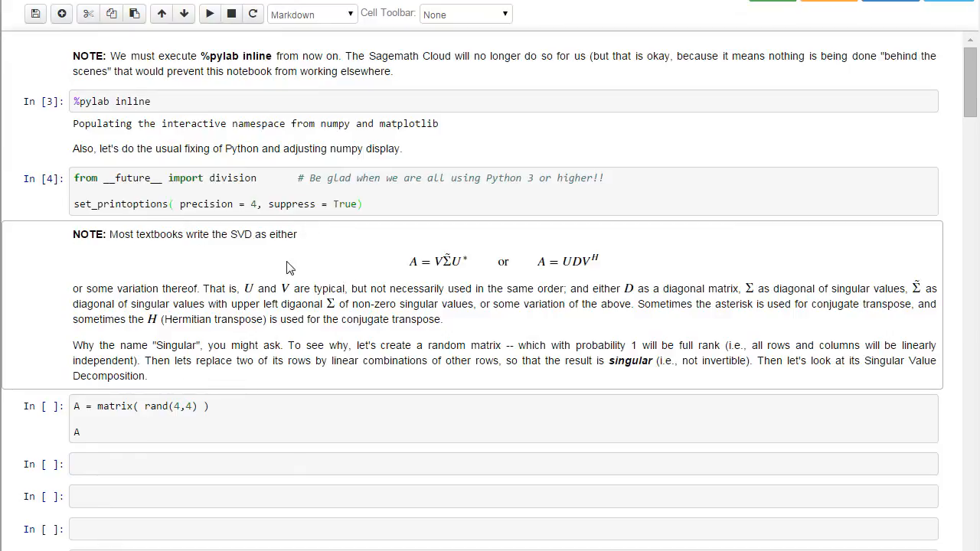
pyautogui.moveTo(232, 255)
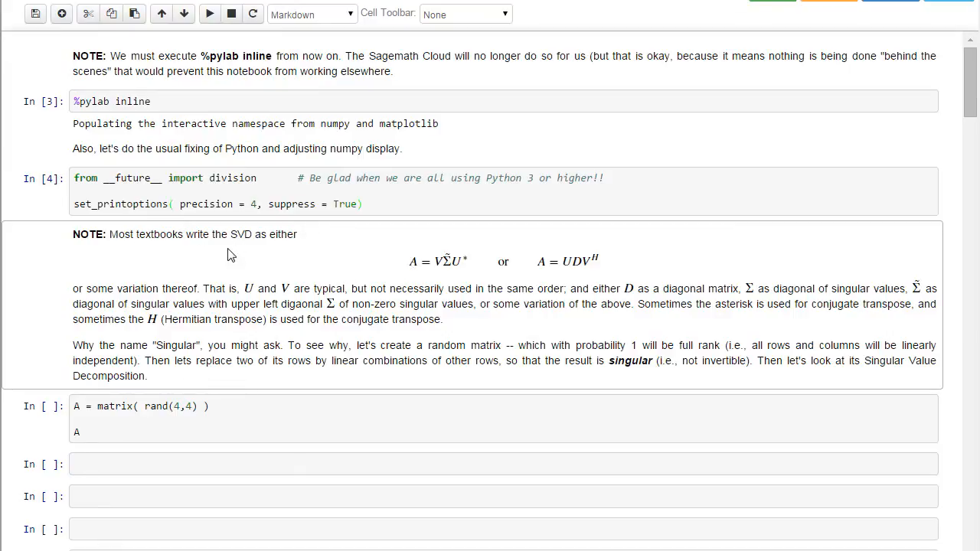
pyautogui.moveTo(241, 260)
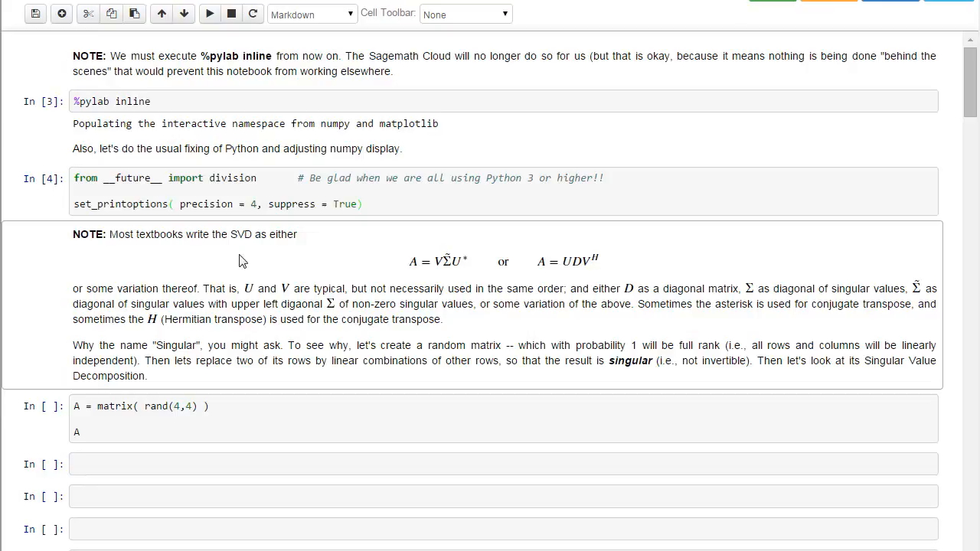
pyautogui.moveTo(461, 264)
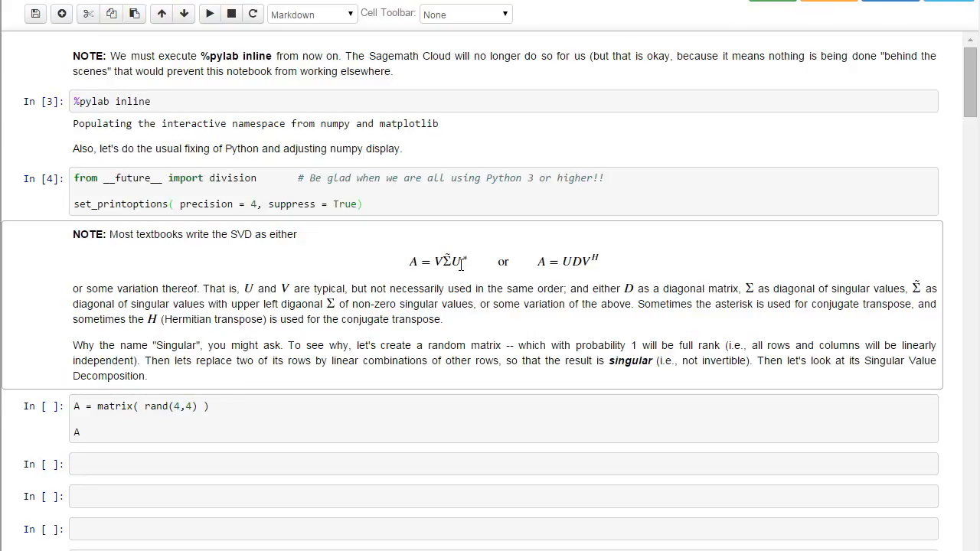
pyautogui.moveTo(592, 266)
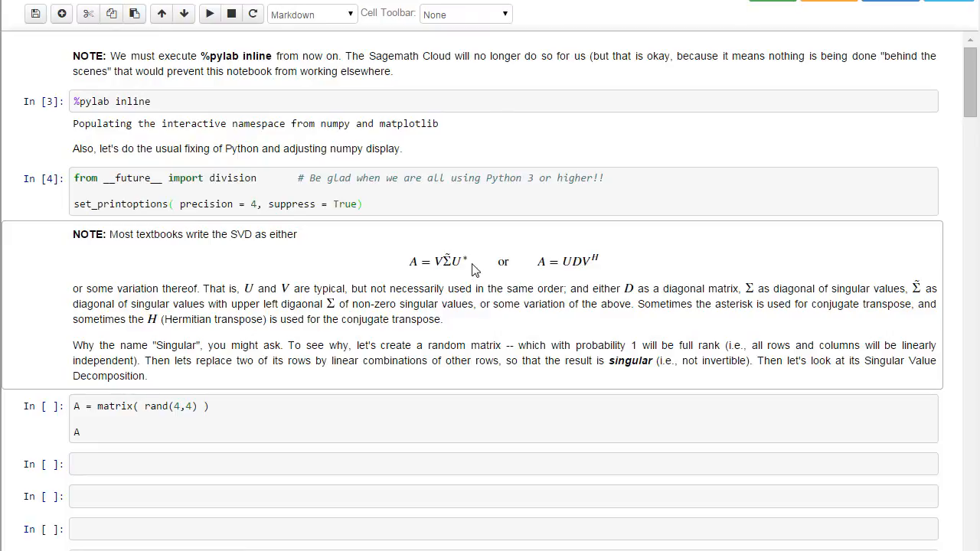
pyautogui.moveTo(474, 263)
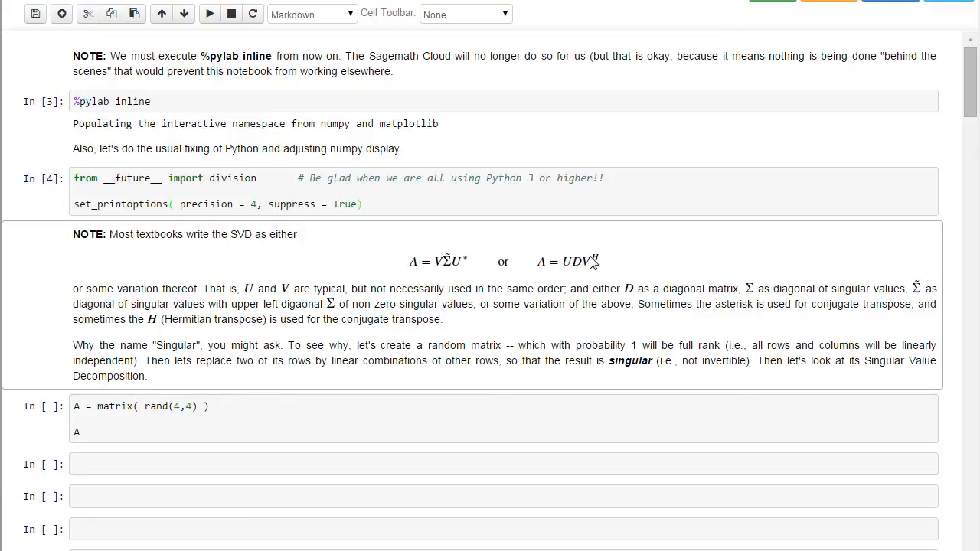
pyautogui.moveTo(604, 264)
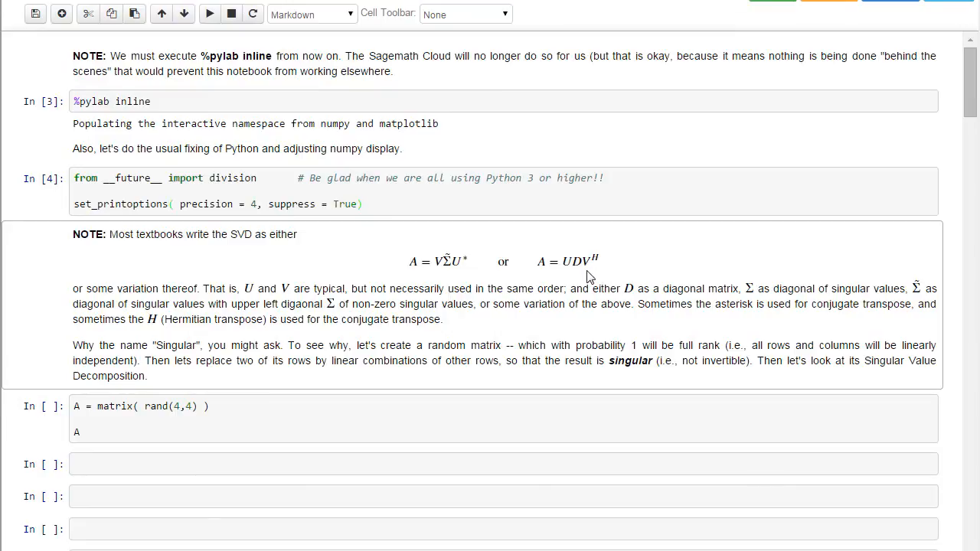
pyautogui.moveTo(556, 325)
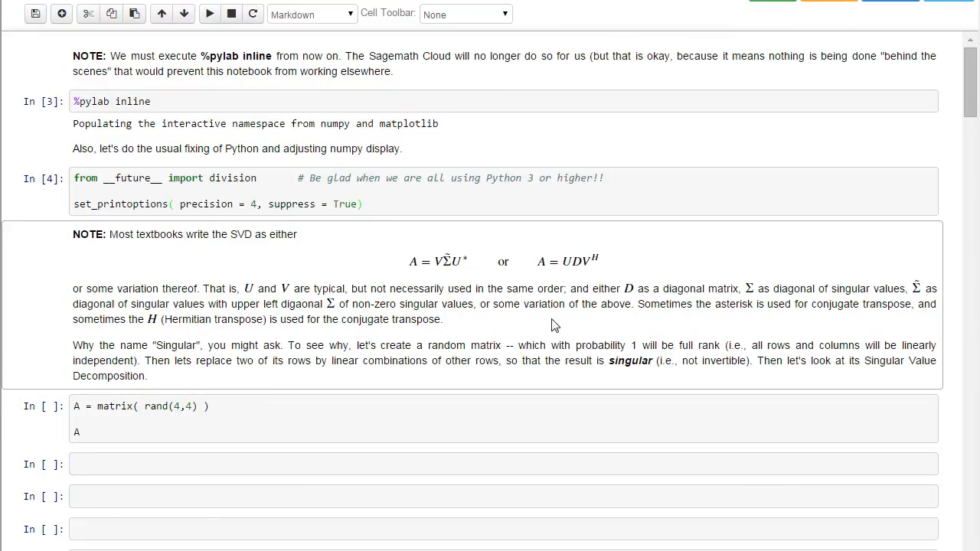
pyautogui.moveTo(558, 325)
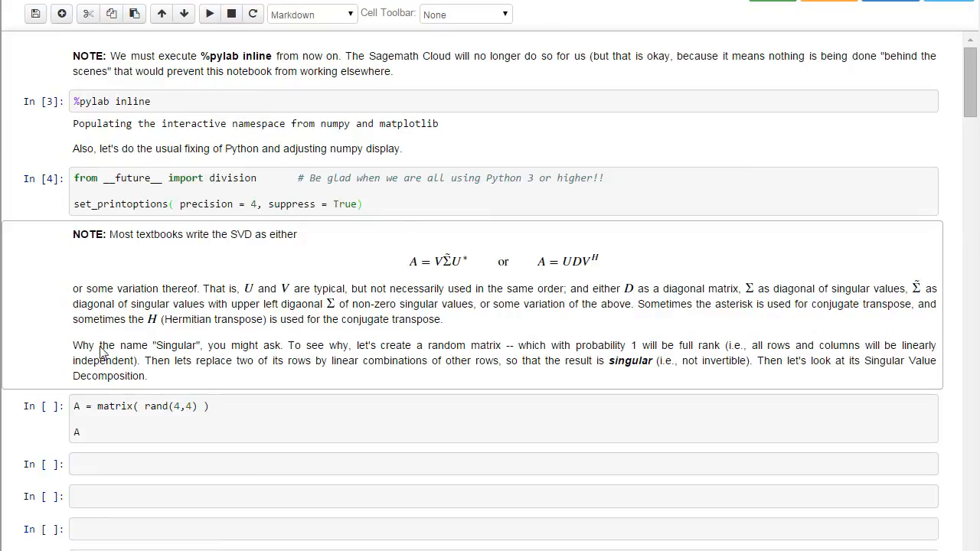
# Run the A = matrix(rand(4,4)) cell and move into the empty cell below it
pyautogui.click(267, 432)
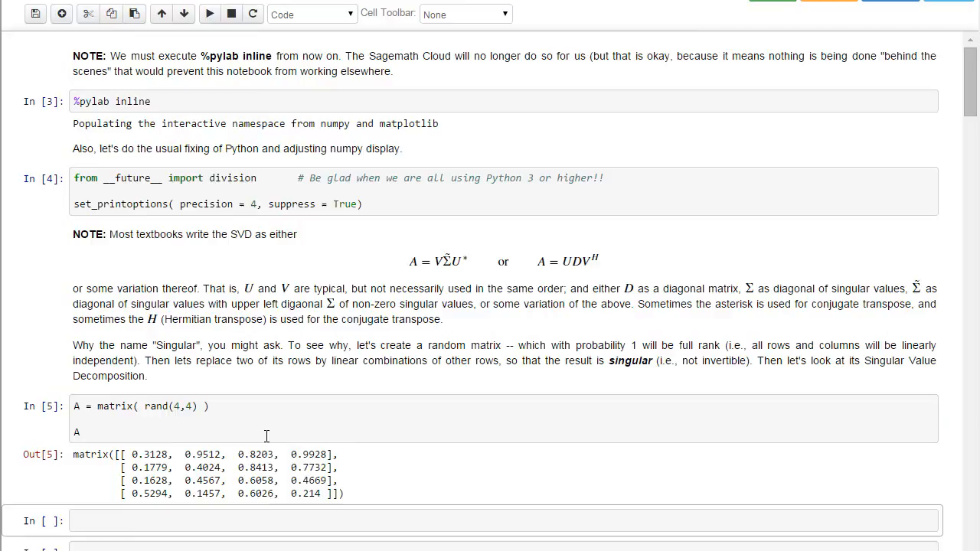
pyautogui.scroll(-3)
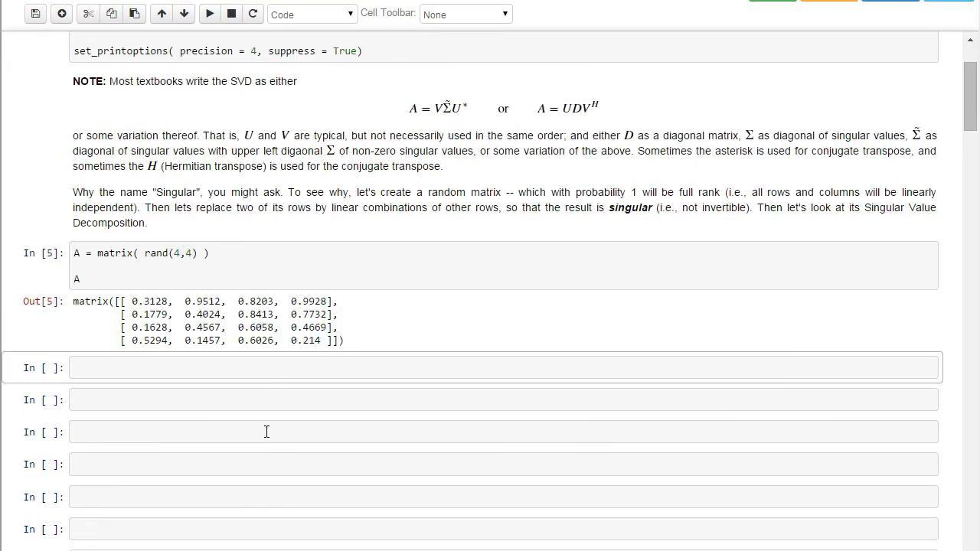
pyautogui.scroll(-3)
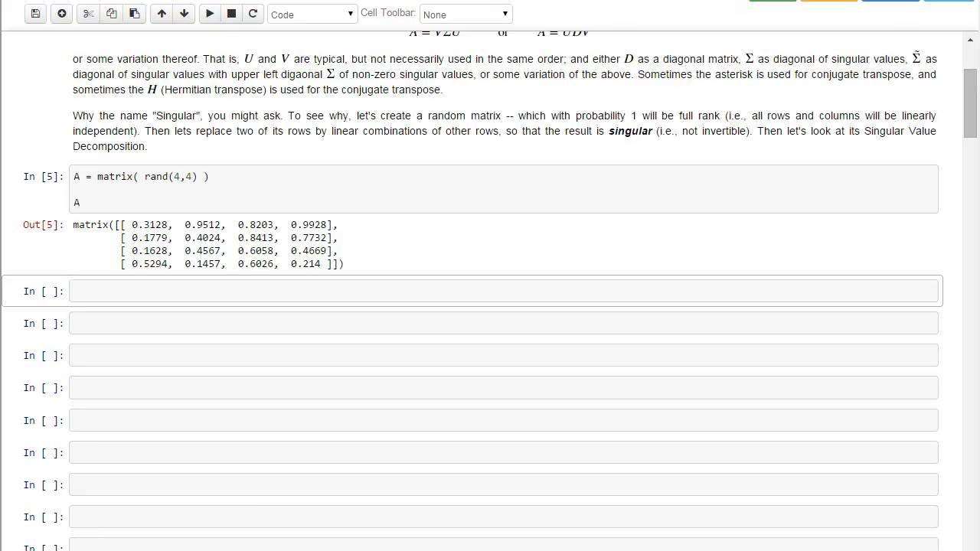
pyautogui.click(38, 244)
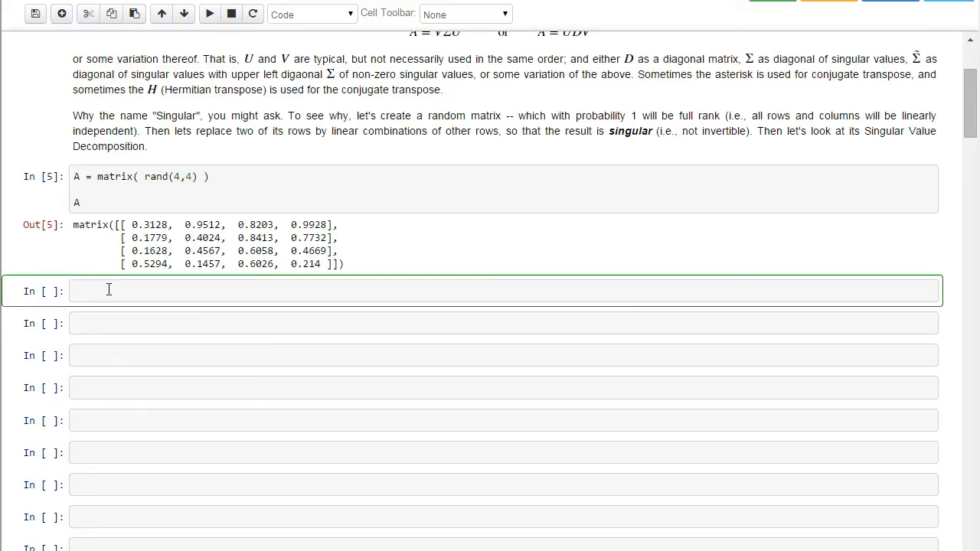
# Run a cell with A[0] = A[1] + A[2], A[-1] = A[1], displaying A
pyautogui.write('A[0] = A[1] +')
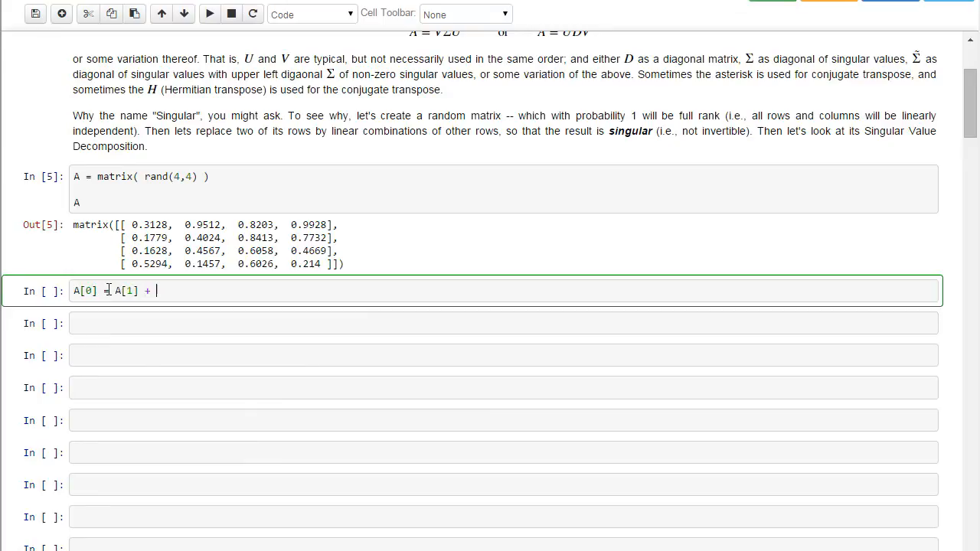
pyautogui.write('A[2]')
pyautogui.write('A[-1] =')
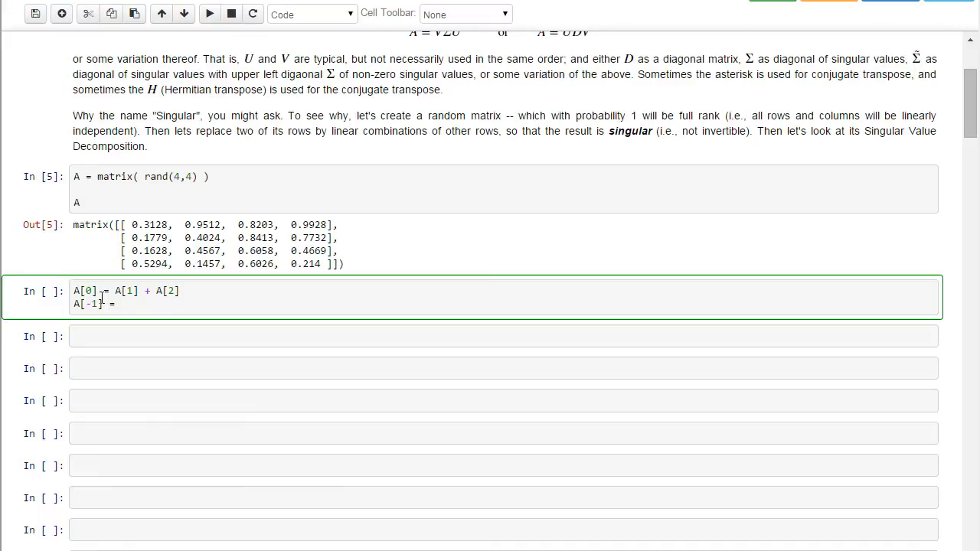
pyautogui.write('A[]')
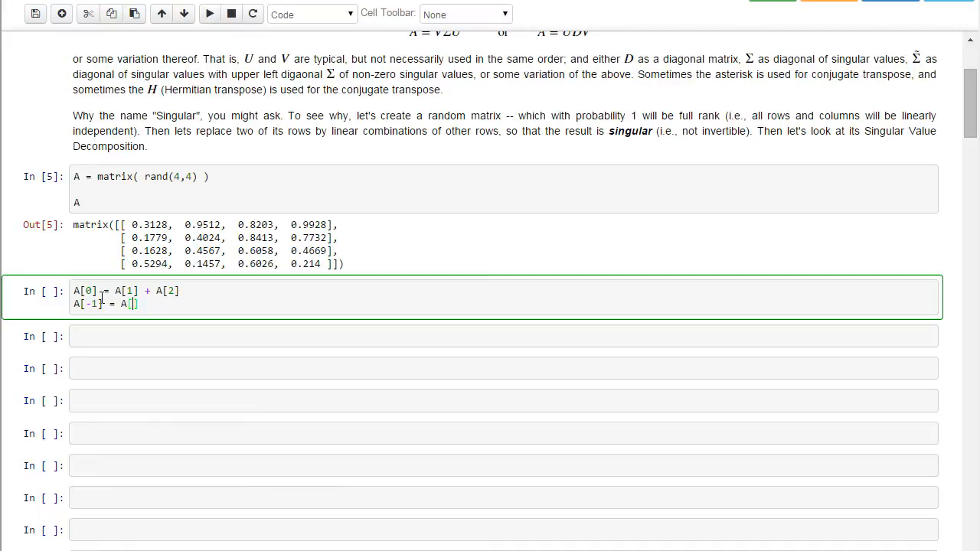
pyautogui.write('1')
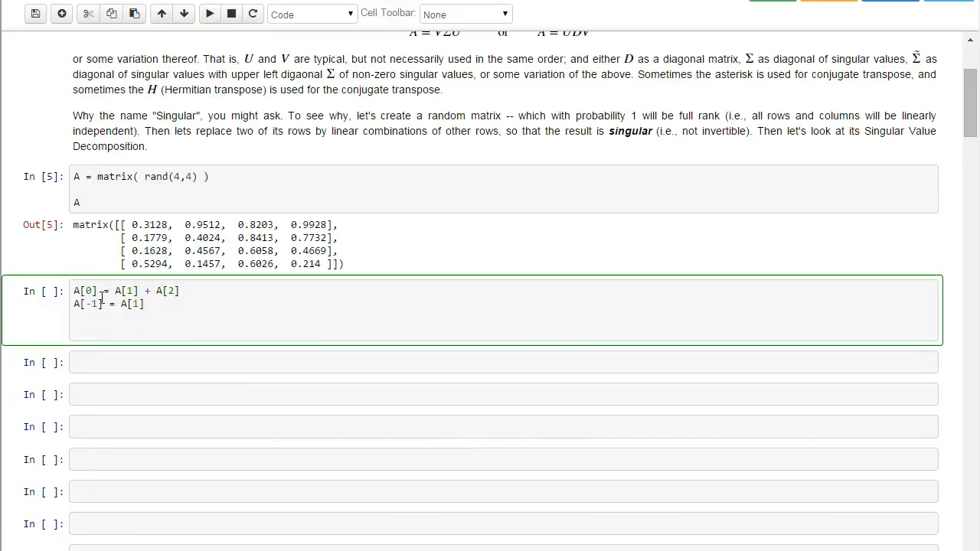
pyautogui.moveTo(310, 263)
pyautogui.write('A')
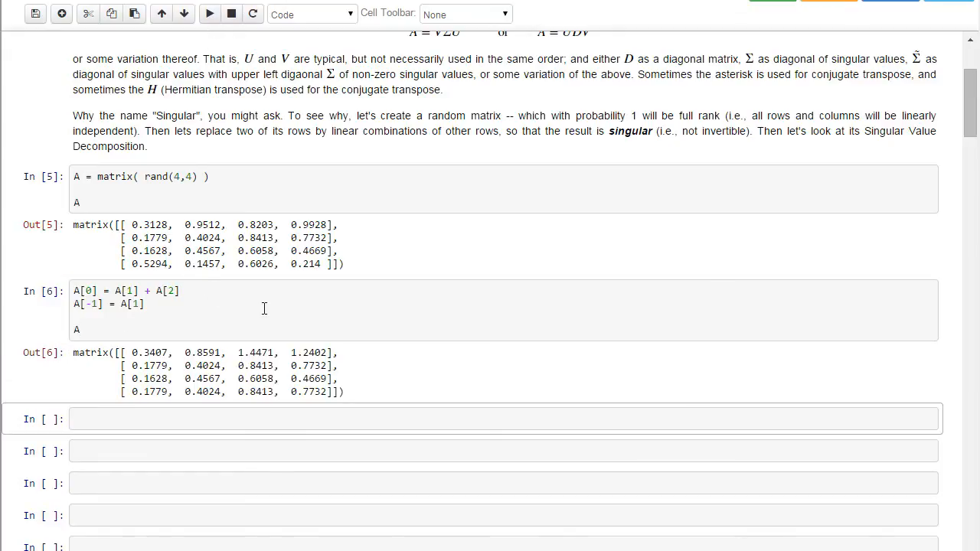
pyautogui.doubleClick(149, 366)
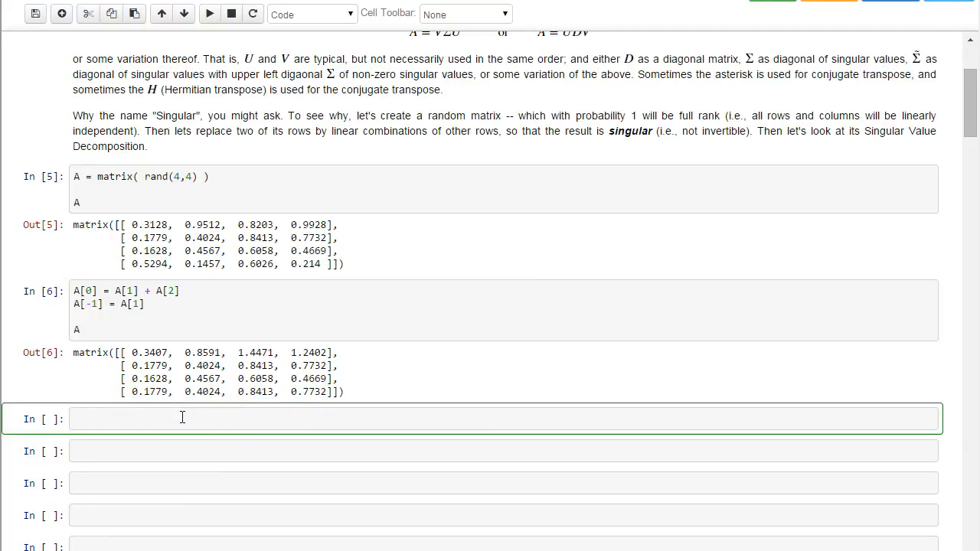
# Enter V, Sigma, Ustar = svd(A) to decompose the singular matrix
pyautogui.write('V, Sig')
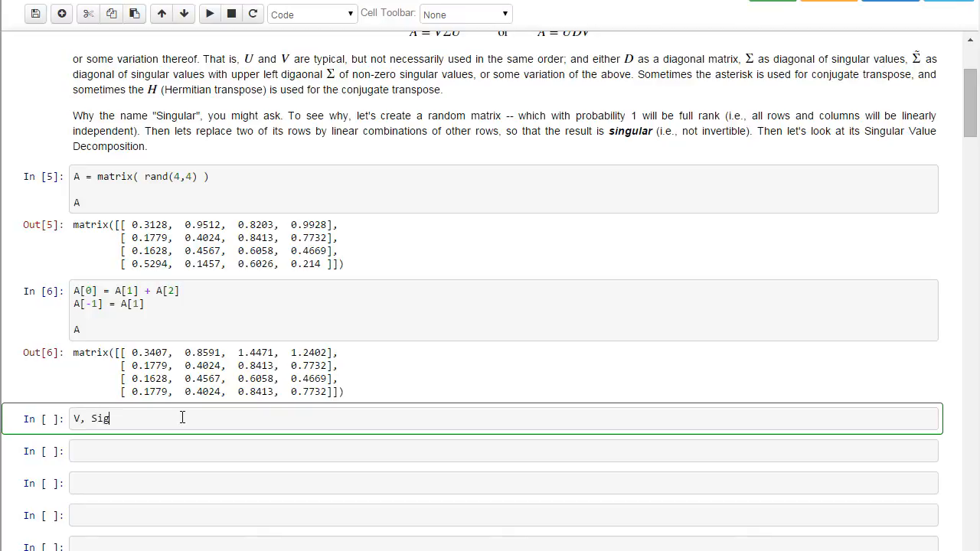
pyautogui.write('ma,')
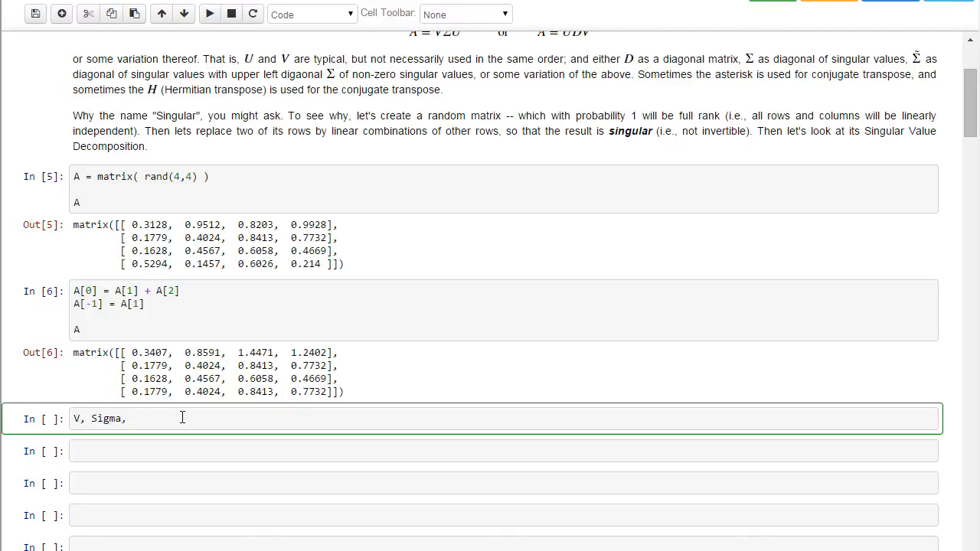
pyautogui.write('Ustar')
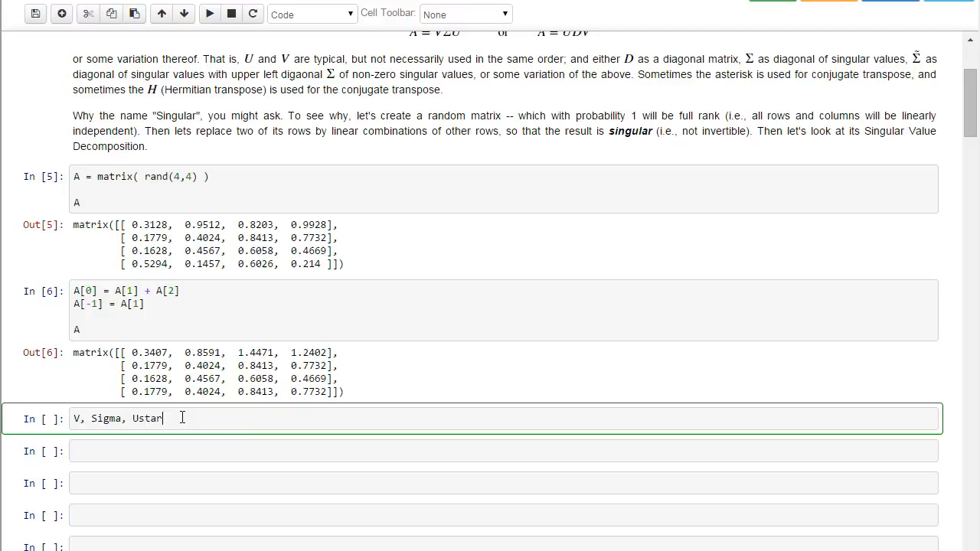
pyautogui.write('= sv')
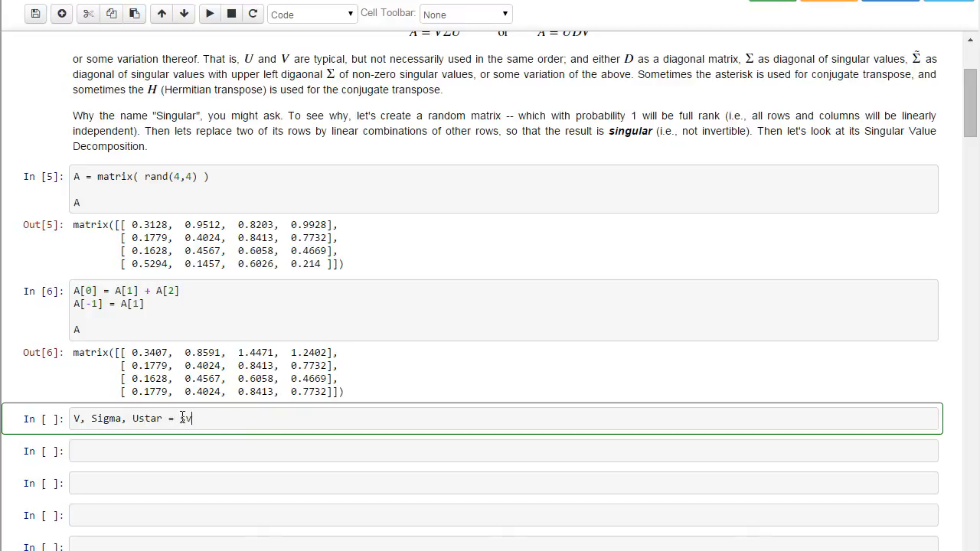
pyautogui.write('d(A)')
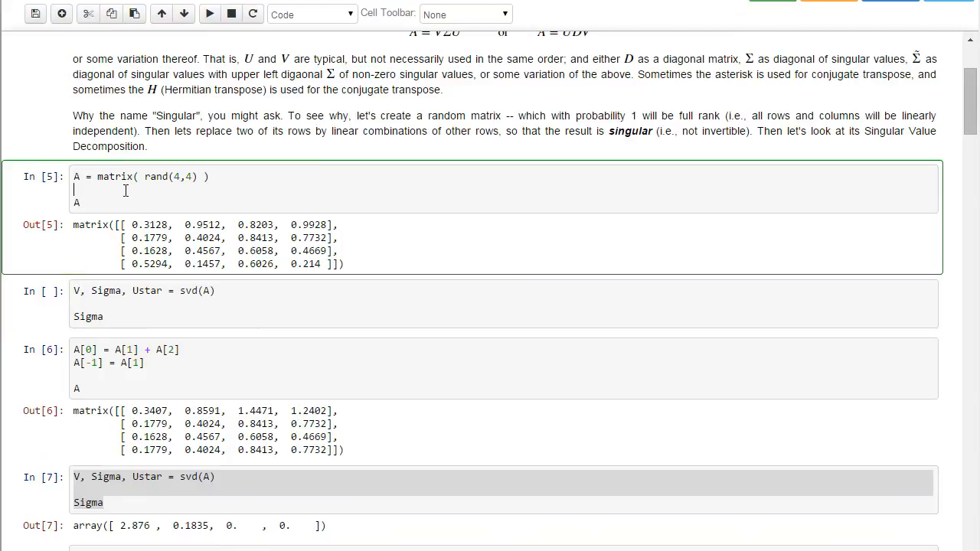
# Re-run rand(4,4) and its SVD, highlighting the four nonzero singular values
pyautogui.click(209, 14)
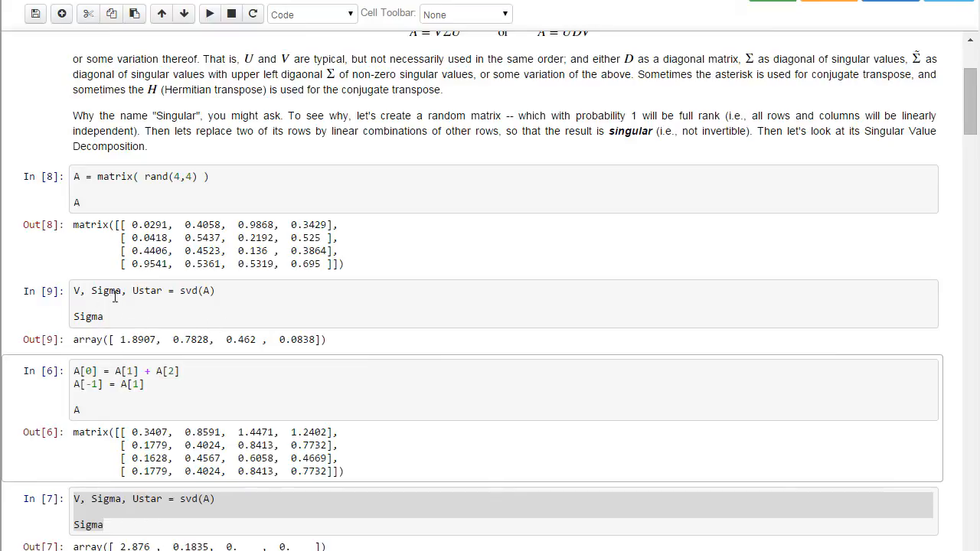
pyautogui.moveTo(120, 339); pyautogui.dragTo(285, 339)
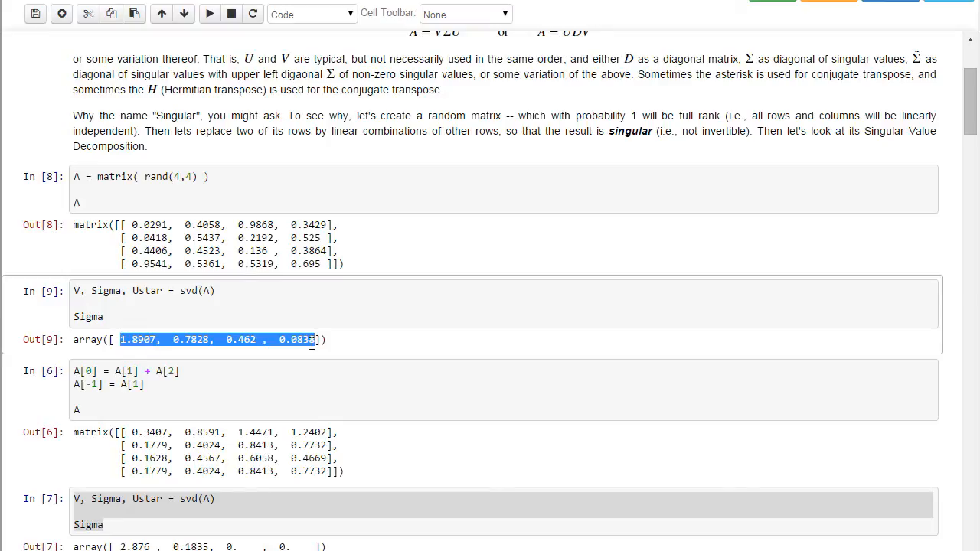
pyautogui.scroll(-3)
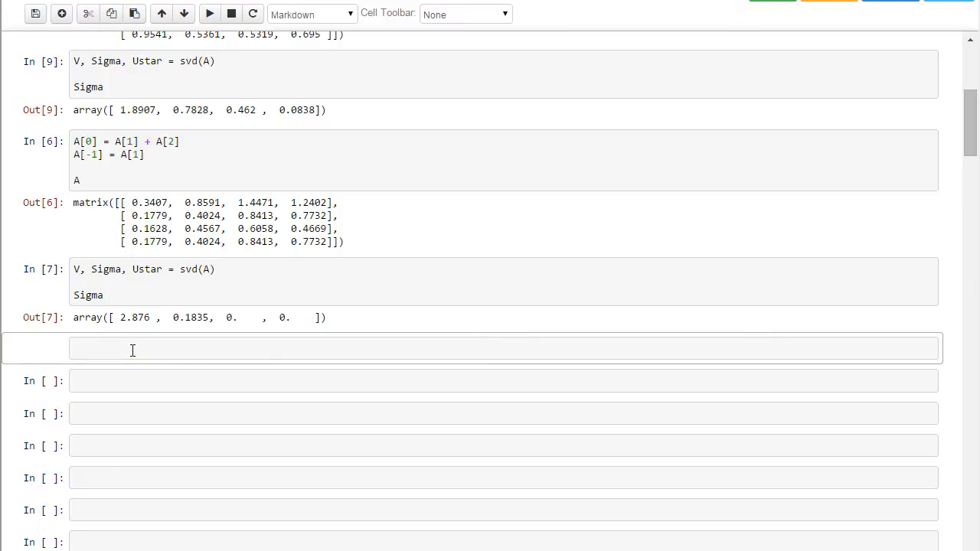
# Write and render: number of zero (vanishing) singular values equals the kernel dimension of A
pyautogui.write('The number of')
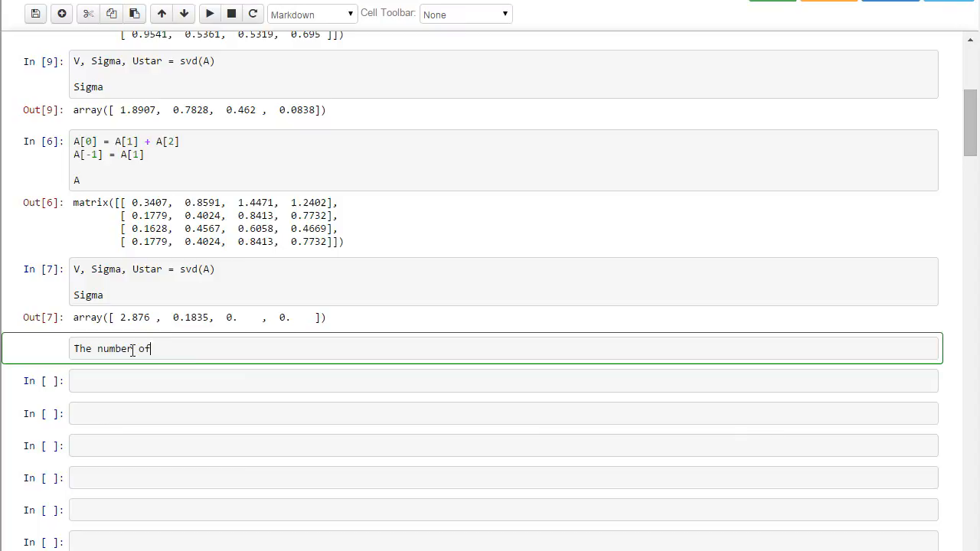
pyautogui.write('zero')
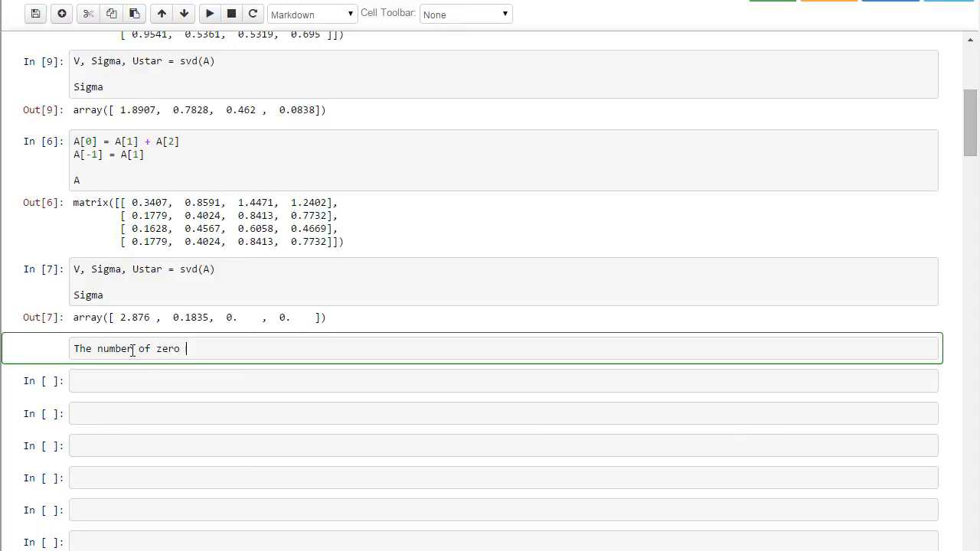
pyautogui.write('(i.e., vanishing) singular balue')
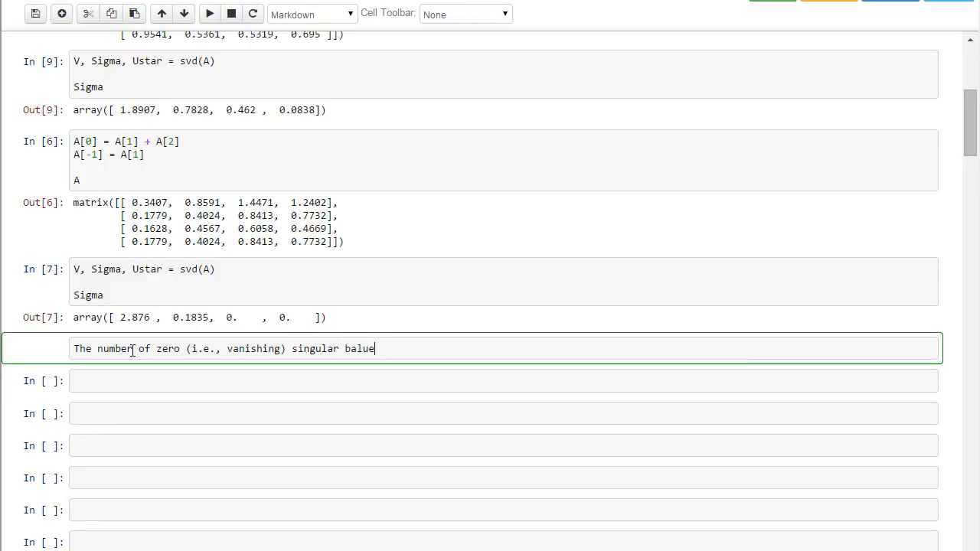
pyautogui.write('value')
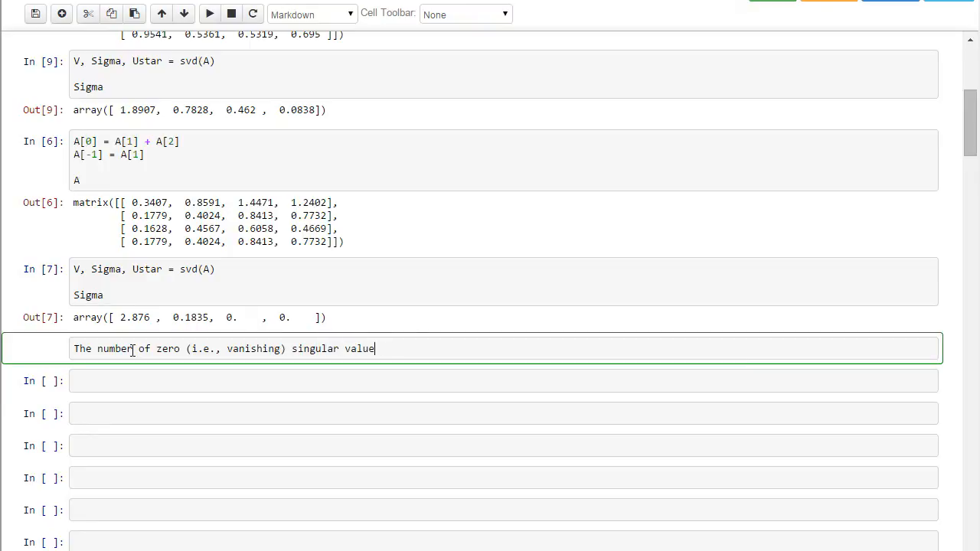
pyautogui.write('s is equal')
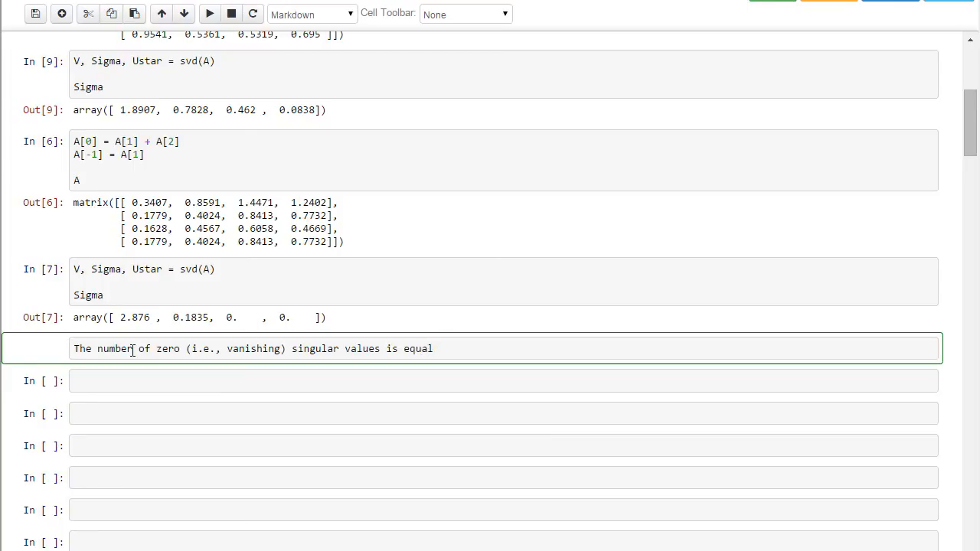
pyautogui.write('to the dimesniona')
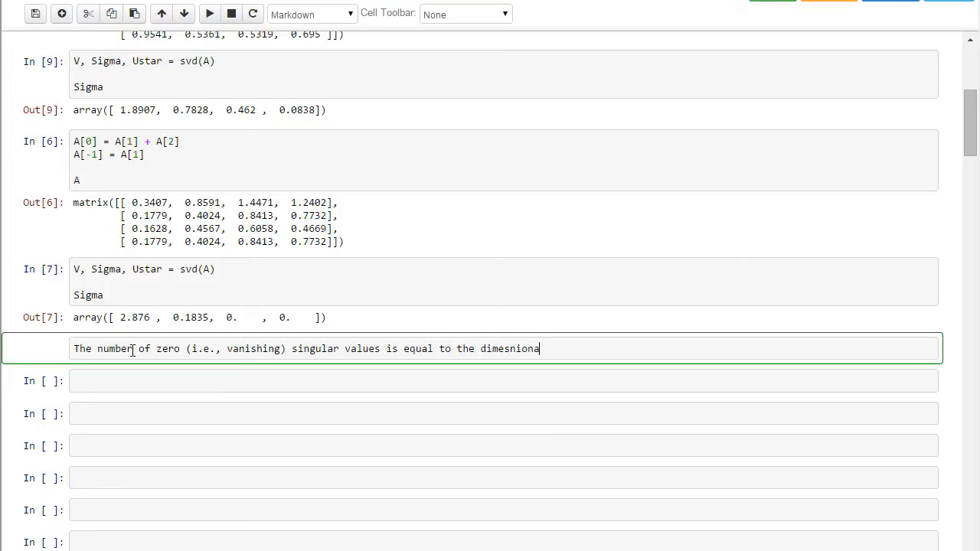
pyautogui.press('BackSpace')
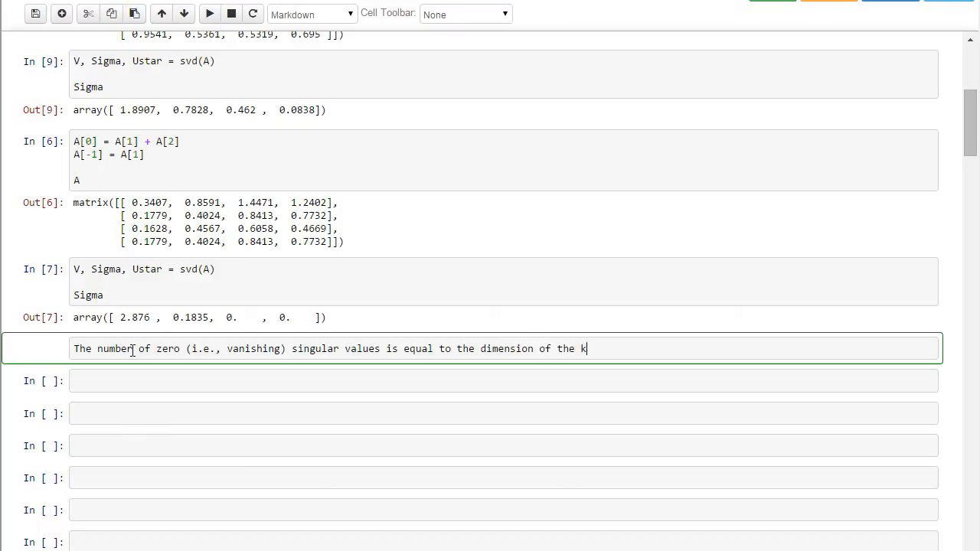
pyautogui.write('ernal')
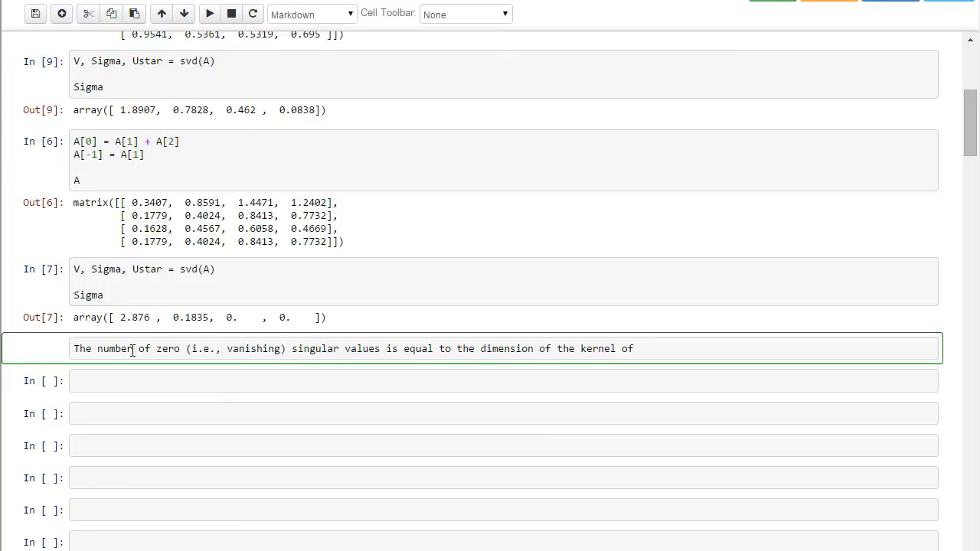
pyautogui.write('A')
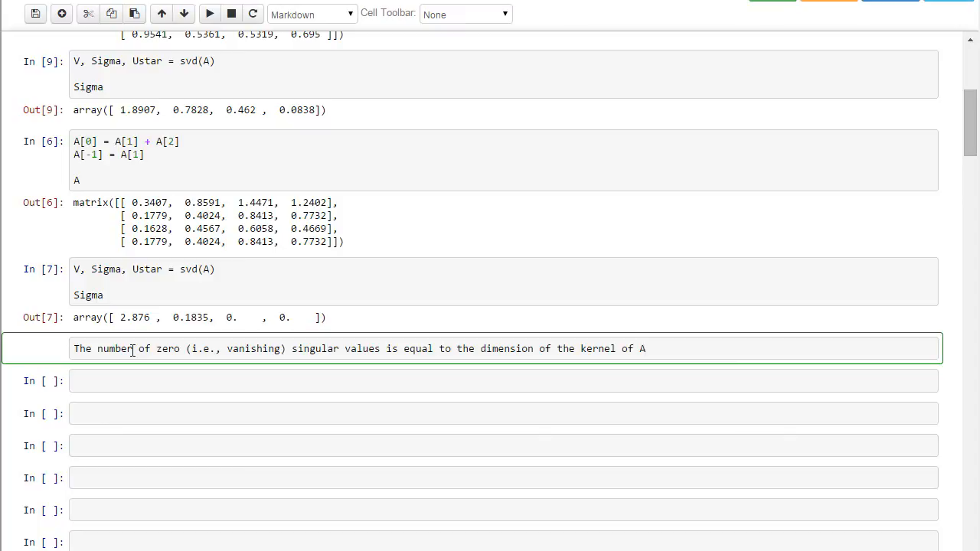
pyautogui.moveTo(665, 356)
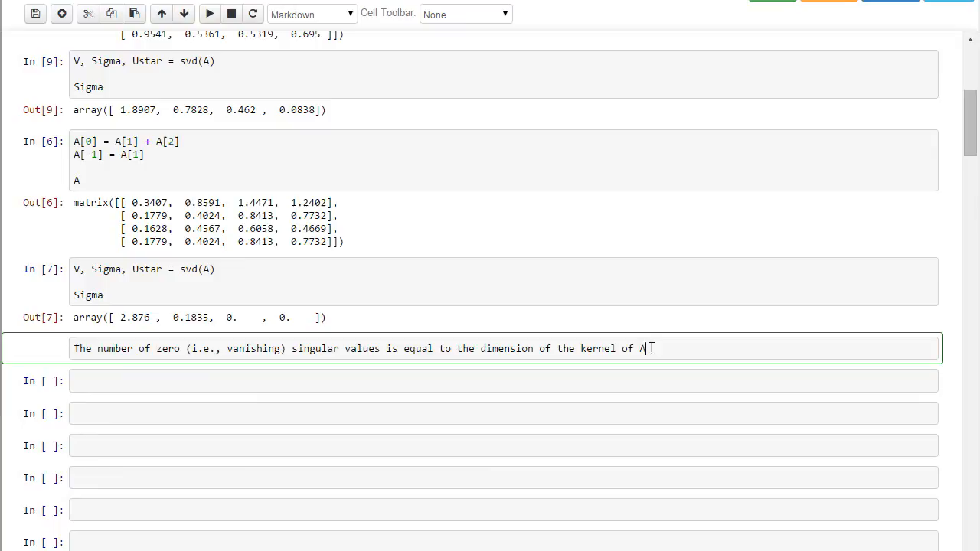
pyautogui.press('shift+enter')
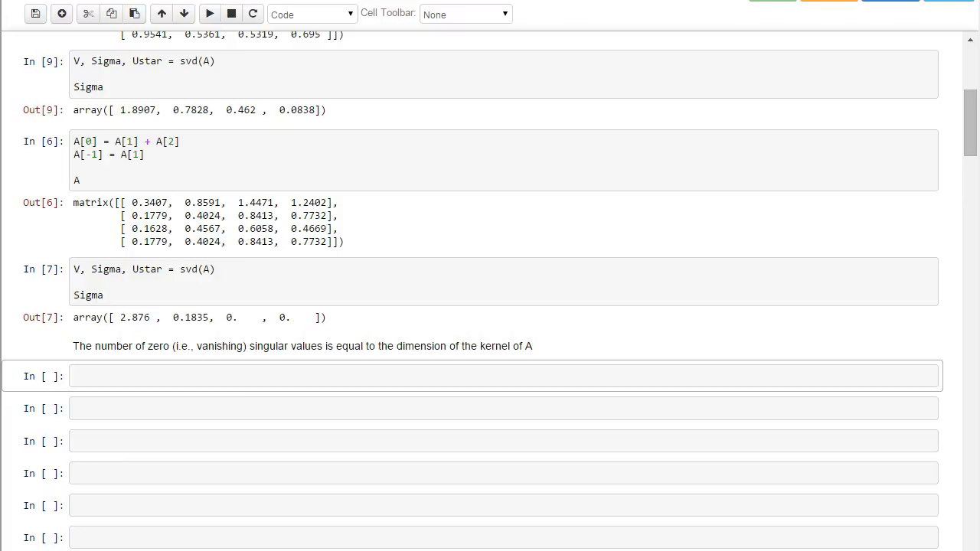
pyautogui.moveTo(427, 449)
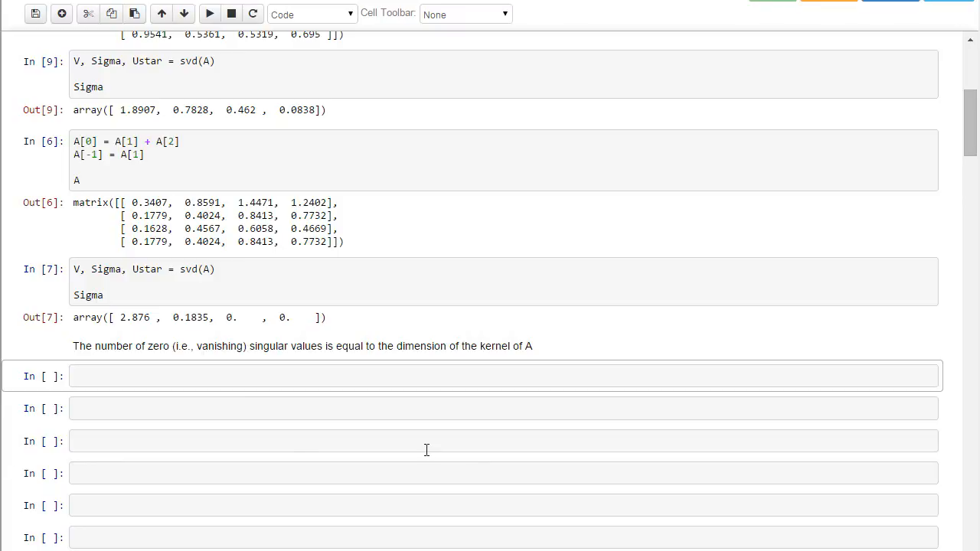
pyautogui.moveTo(285, 368)
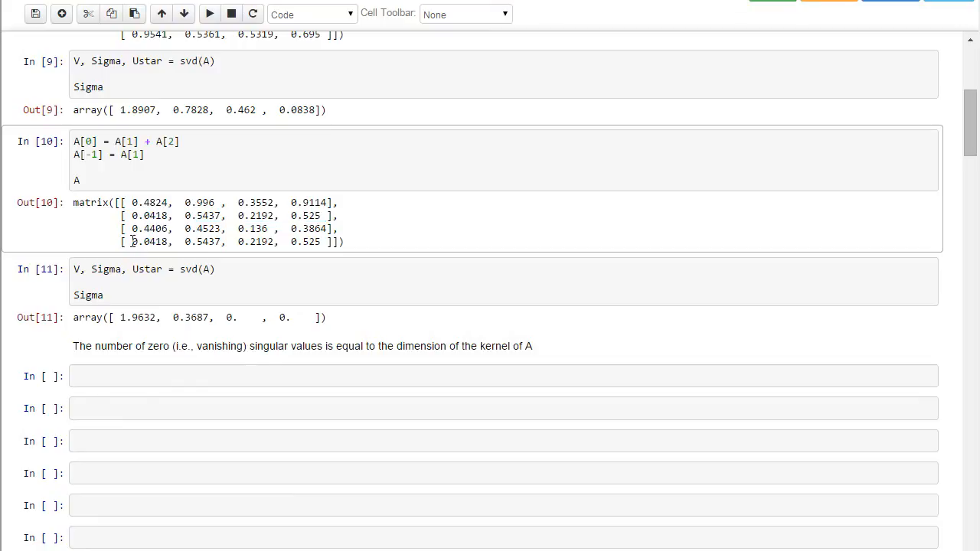
# Re-run the singular-case cells giving two zero singular values, and begin the V = matrix line
pyautogui.moveTo(129, 242); pyautogui.dragTo(322, 242)
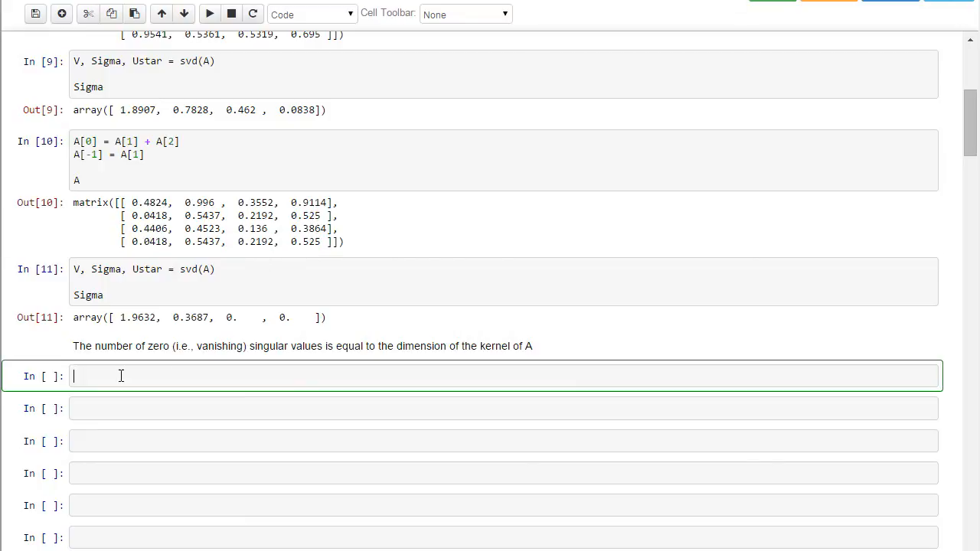
pyautogui.moveTo(126, 375)
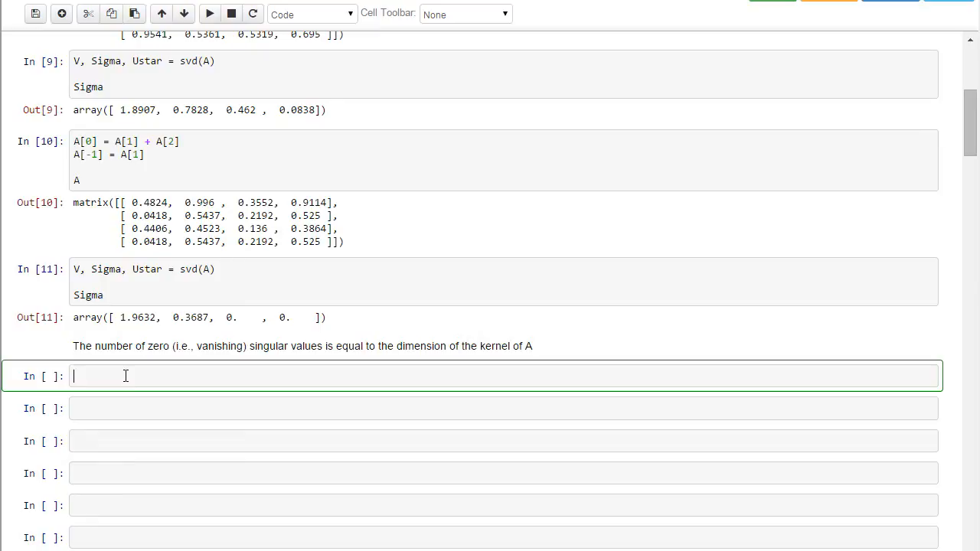
pyautogui.write('V = ma')
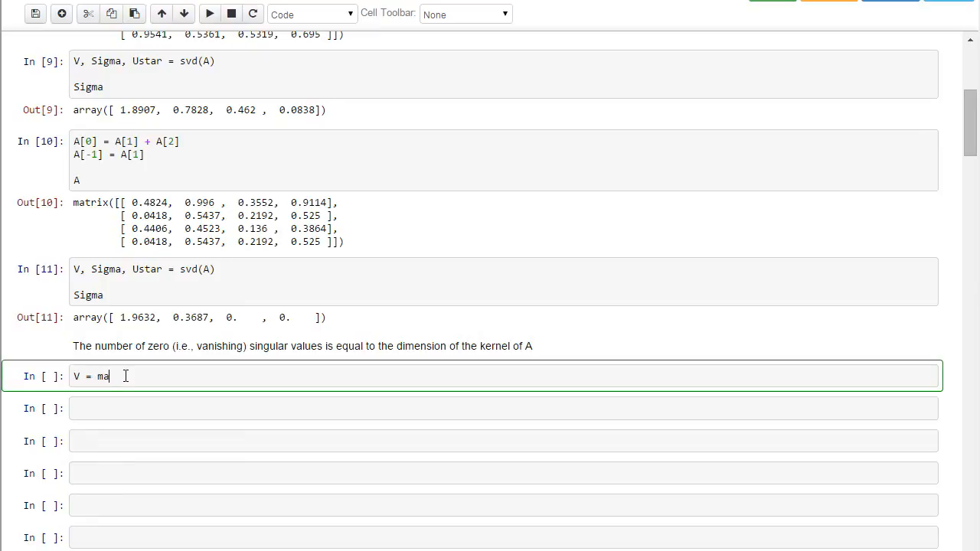
# Run V = matrix(V), Ustar = matrix(Ustar) and display Ustar
pyautogui.write('trix(V)')
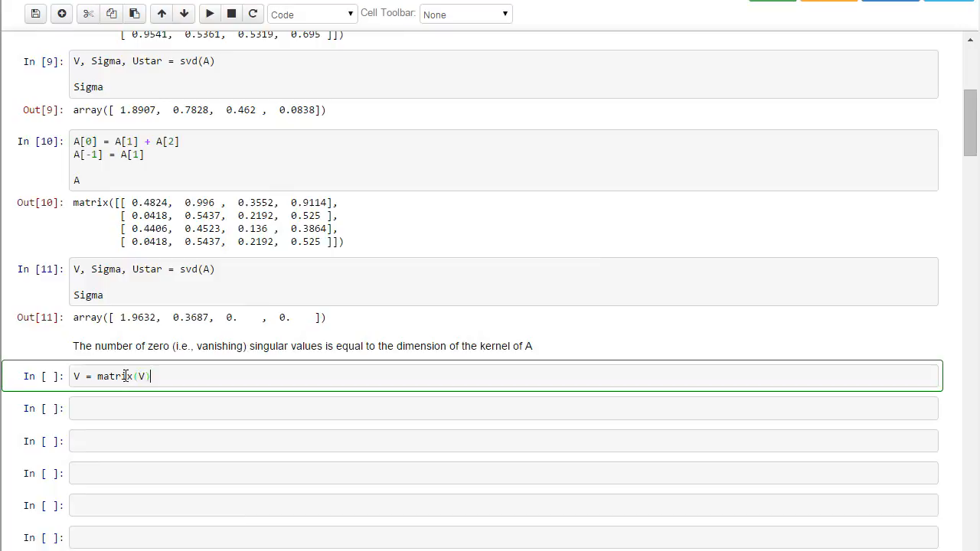
pyautogui.write('Ustar')
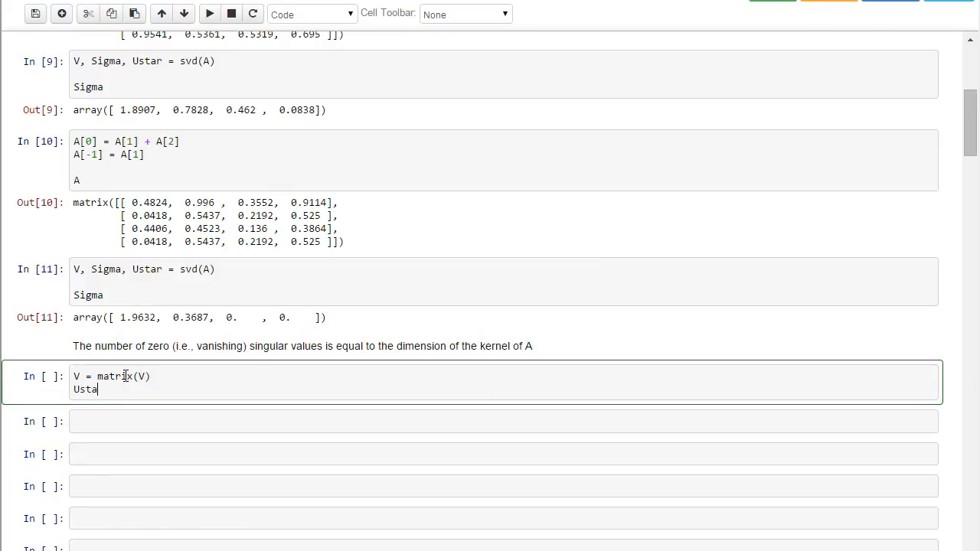
pyautogui.write('=')
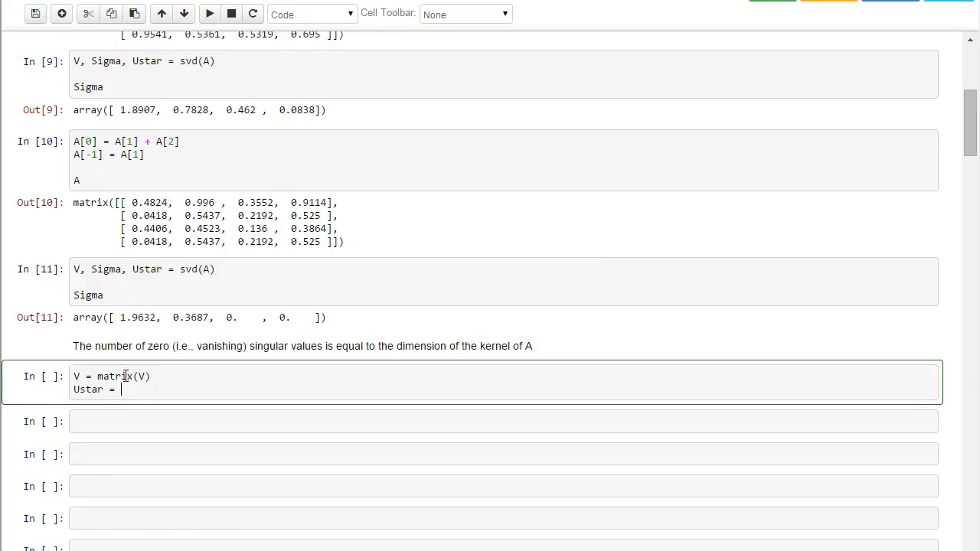
pyautogui.write('matrix(Ustar')
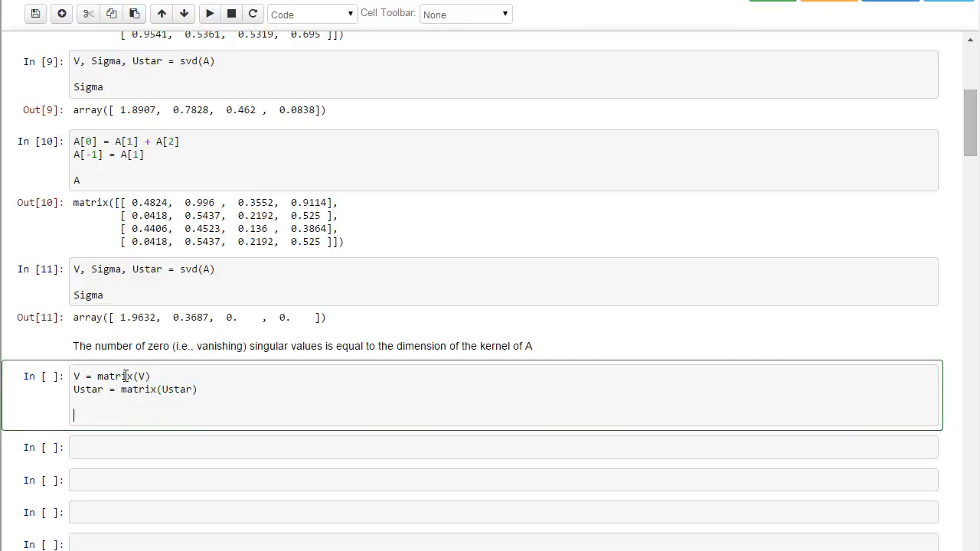
pyautogui.write('Ustar')
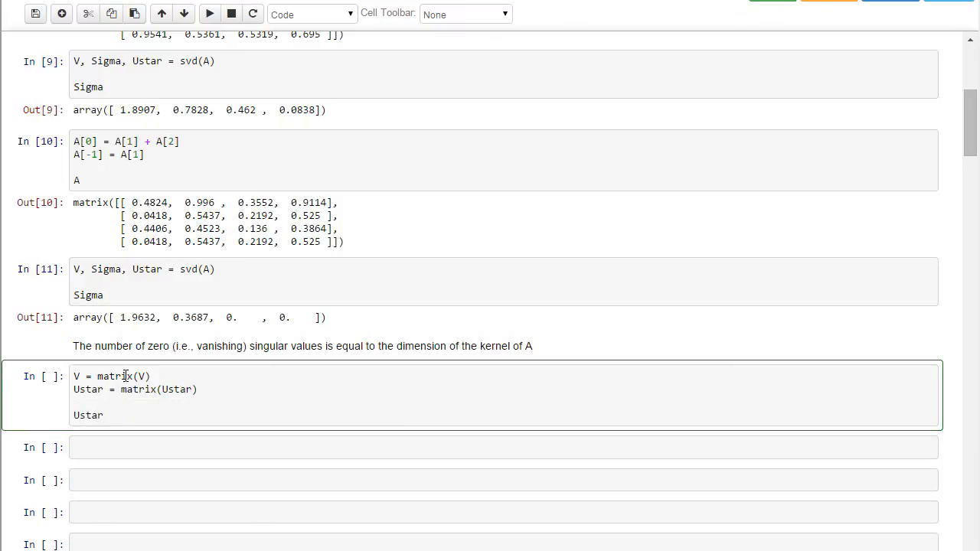
pyautogui.click(210, 14)
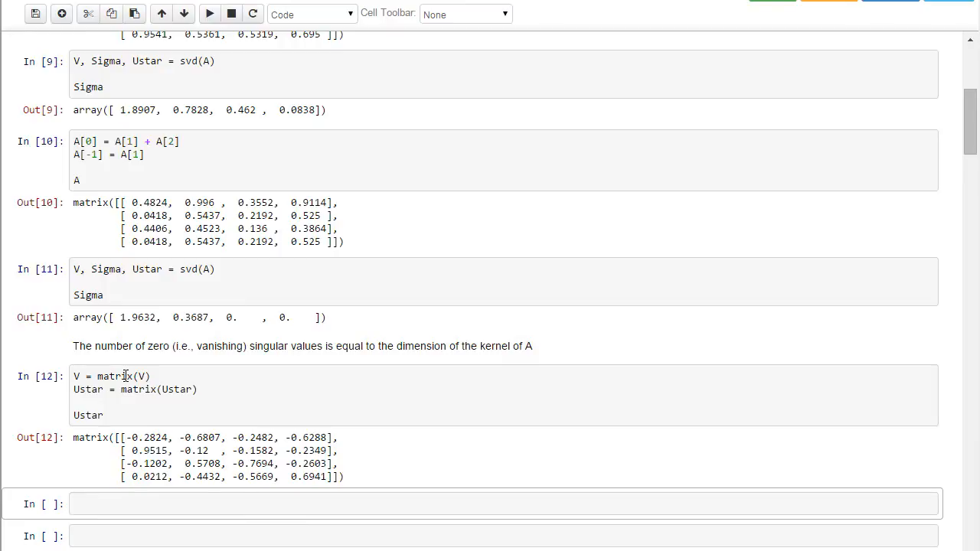
pyautogui.moveTo(111, 529)
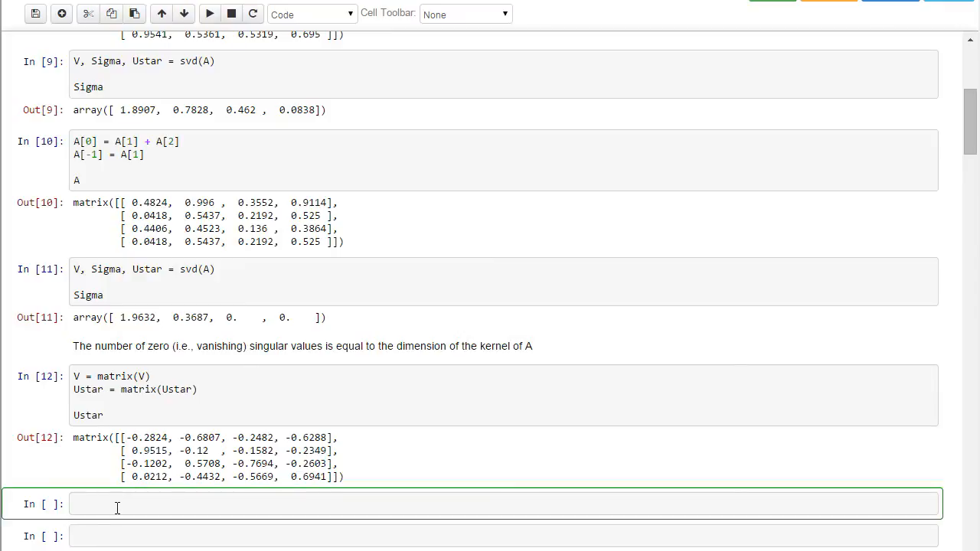
# Run Ustar[:2] to show Ustar's first two rows
pyautogui.write('Ustar[]')
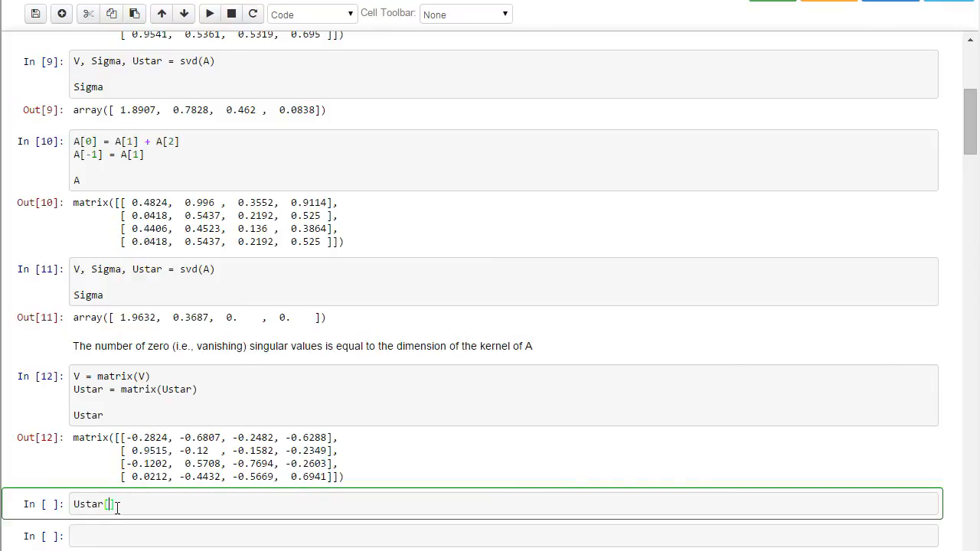
pyautogui.write(':2')
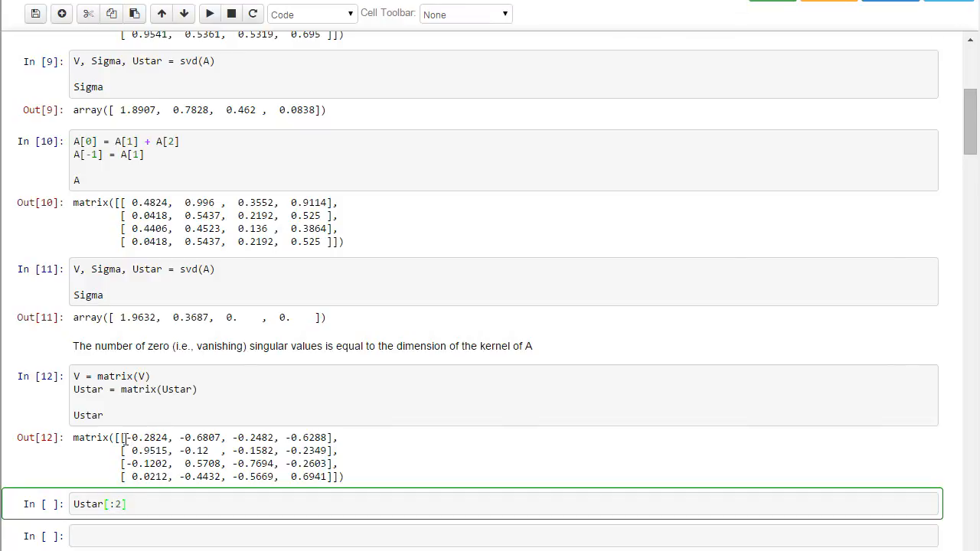
pyautogui.moveTo(333, 450)
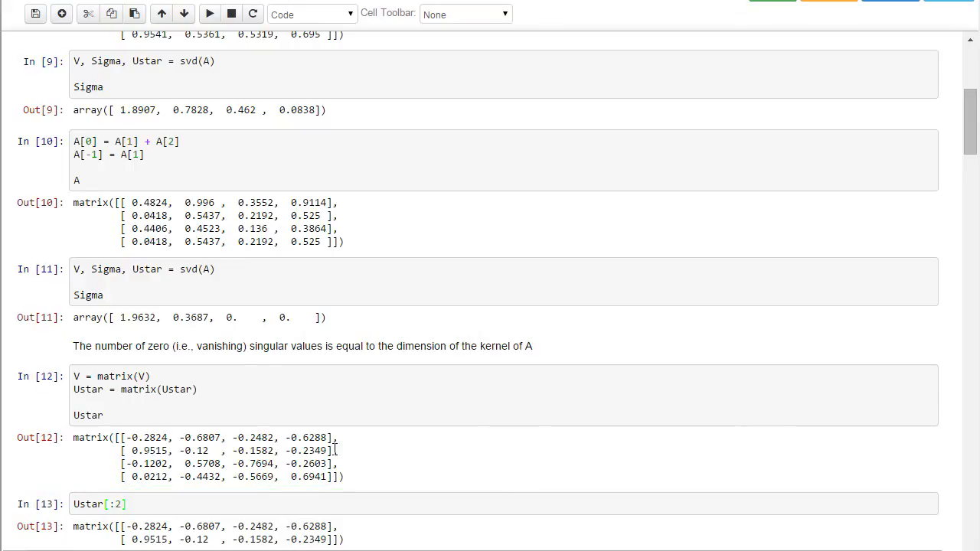
pyautogui.scroll(-3)
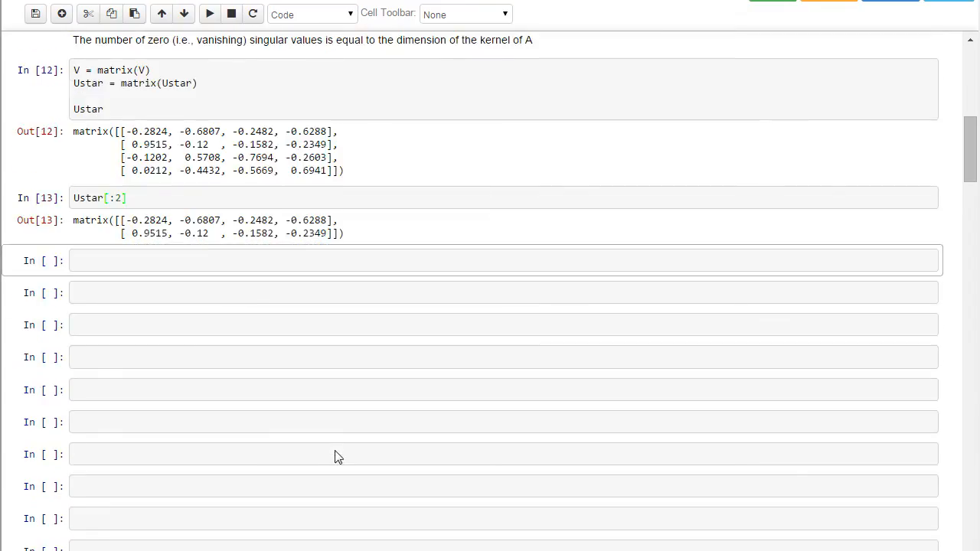
pyautogui.scroll(-3)
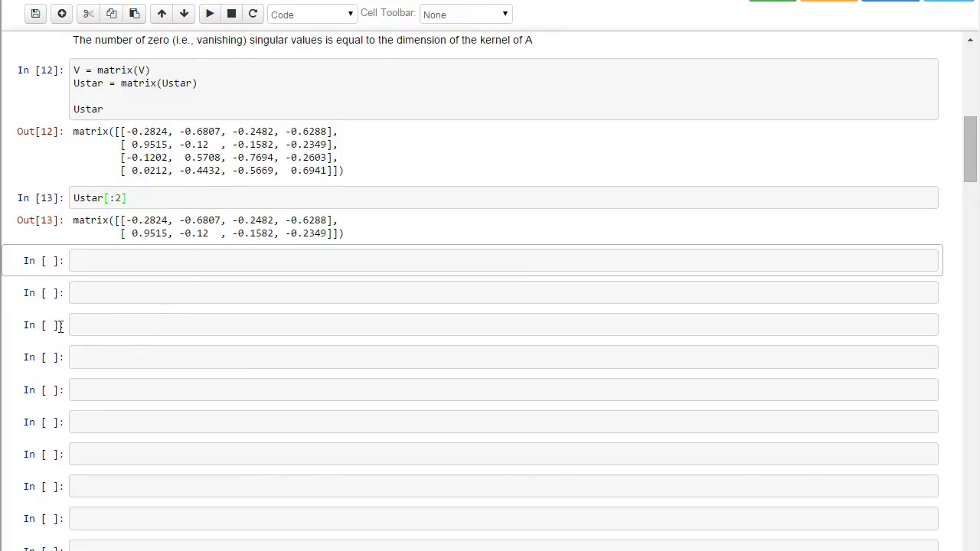
# Display V, then V[:,:2] showing its first two columns
pyautogui.click(306, 260)
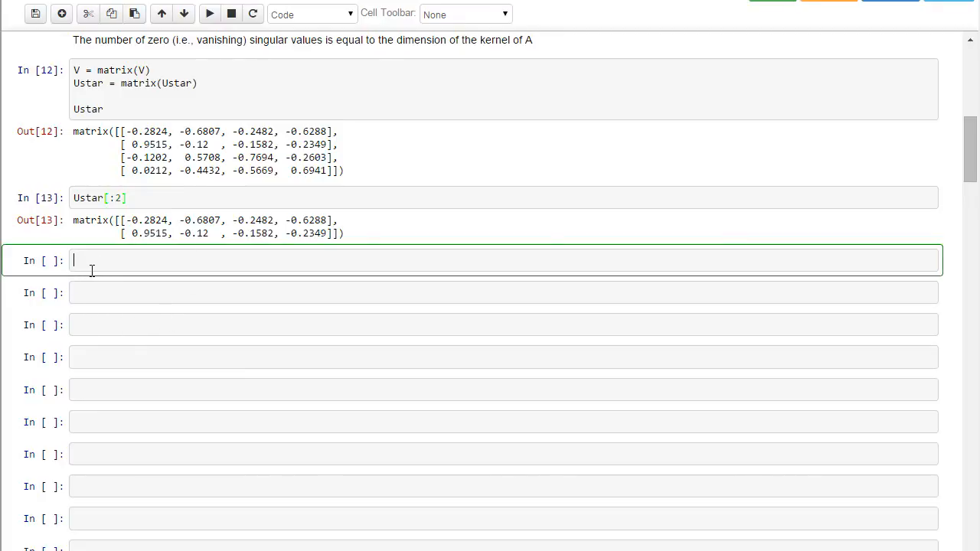
pyautogui.write('V')
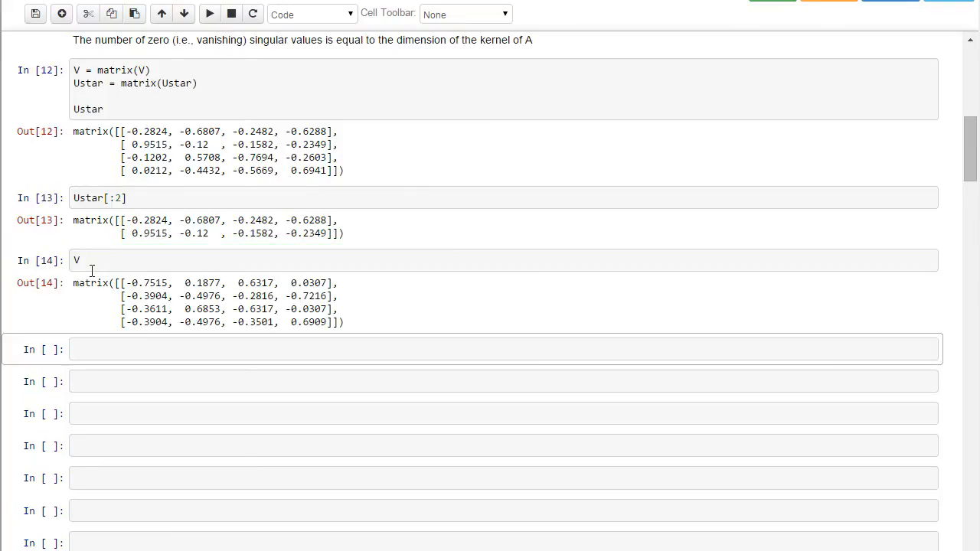
pyautogui.moveTo(104, 319)
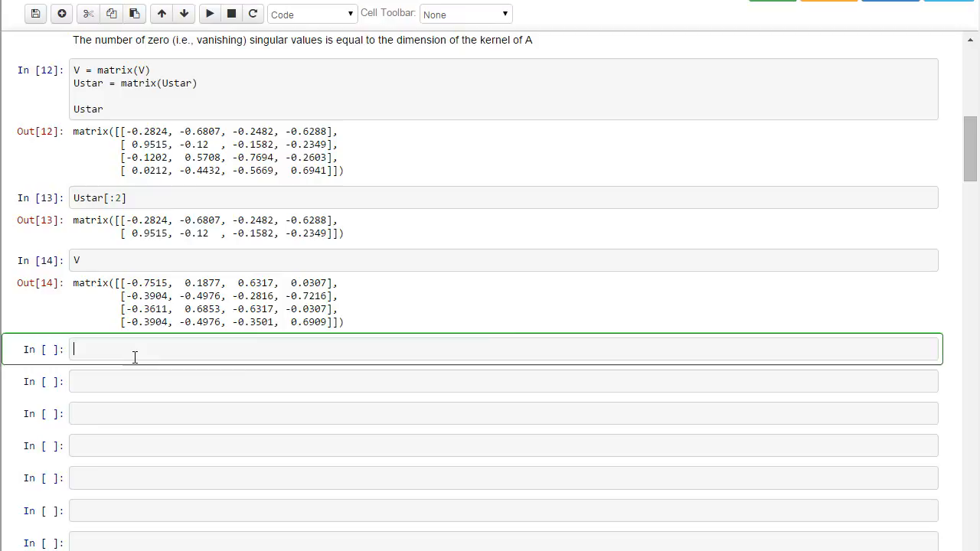
pyautogui.write('V[:]')
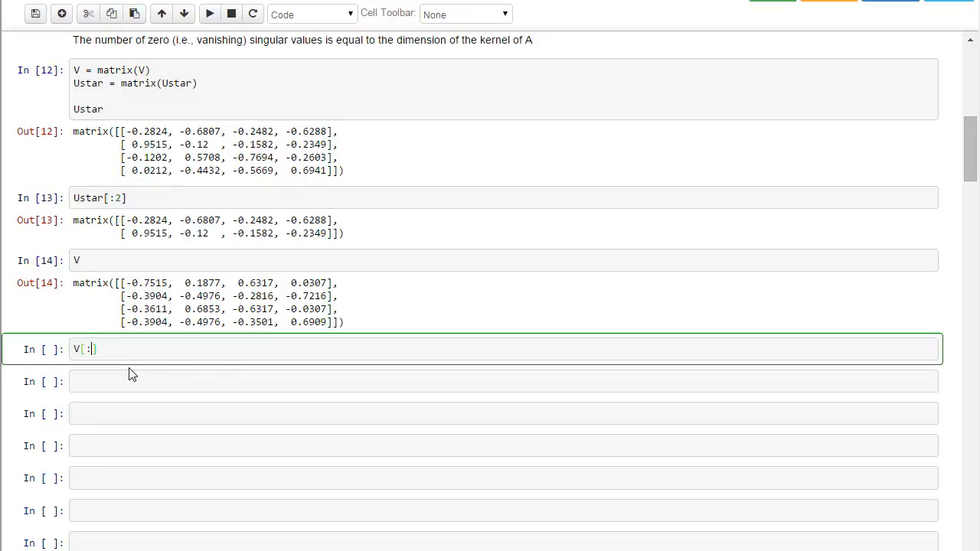
pyautogui.write(',:2')
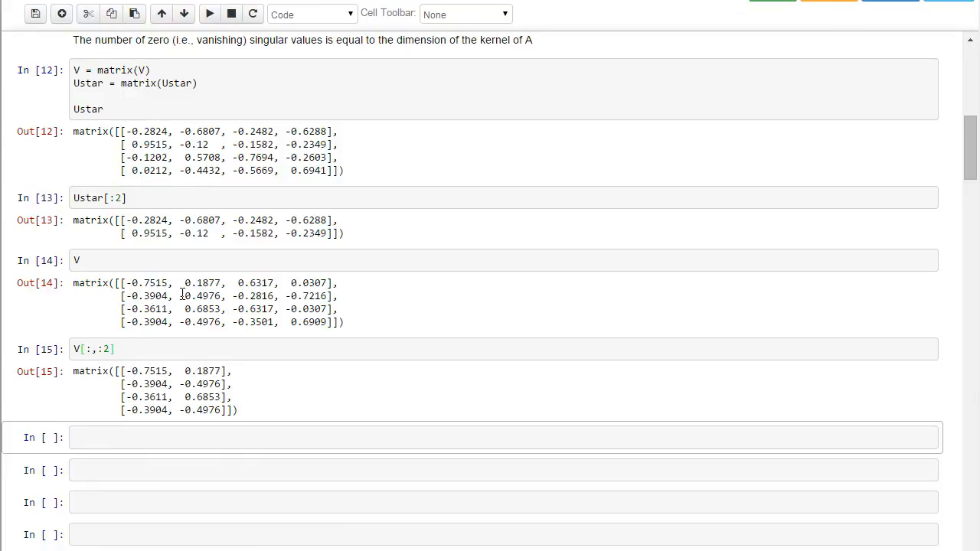
pyautogui.moveTo(142, 184)
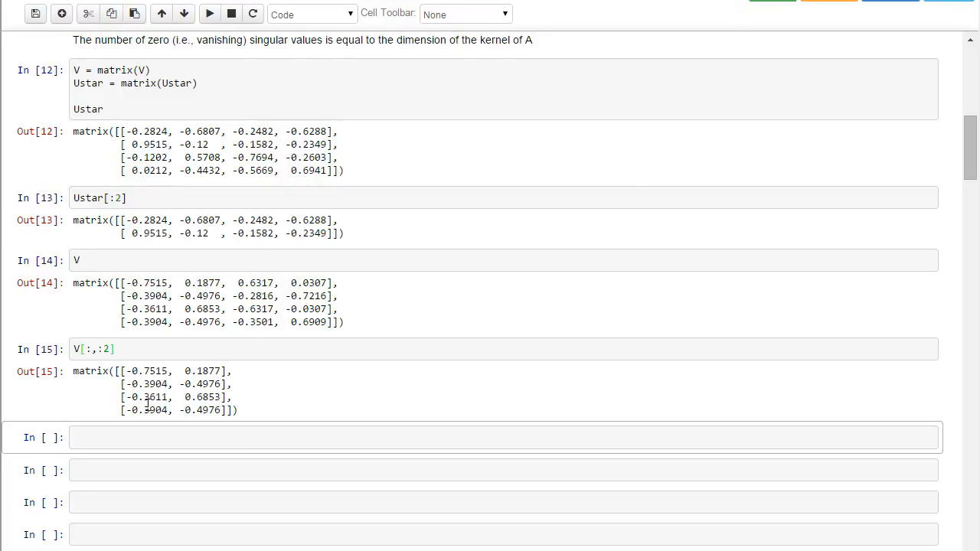
# Build diag(Sigma[:2]), the 2×2 diagonal matrix of 1.9632 and 0.3687
pyautogui.click(138, 437)
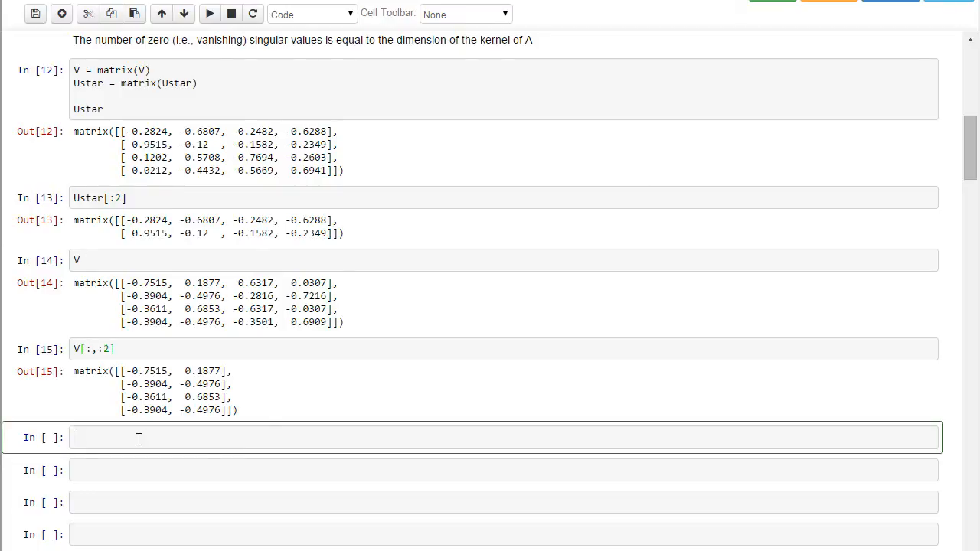
pyautogui.write('diag')
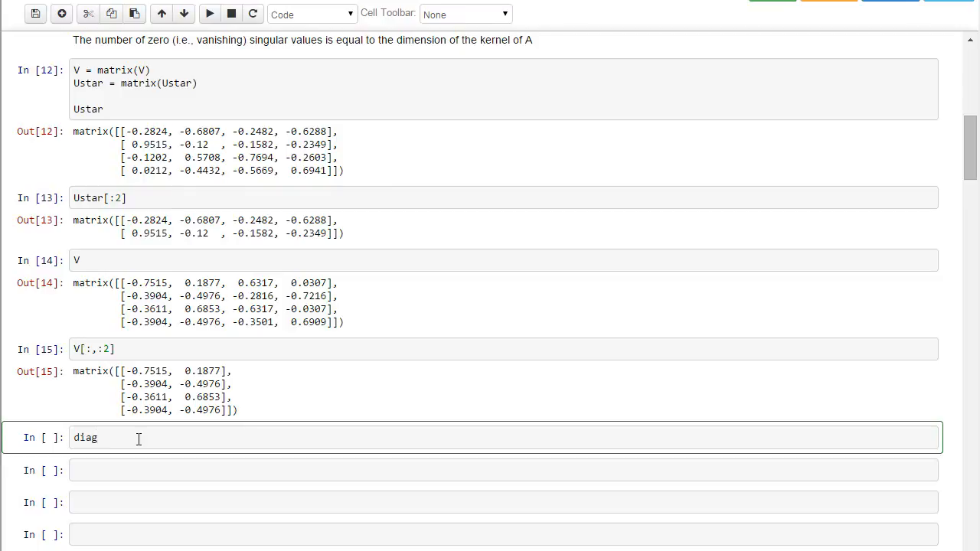
pyautogui.write('( Sigma)')
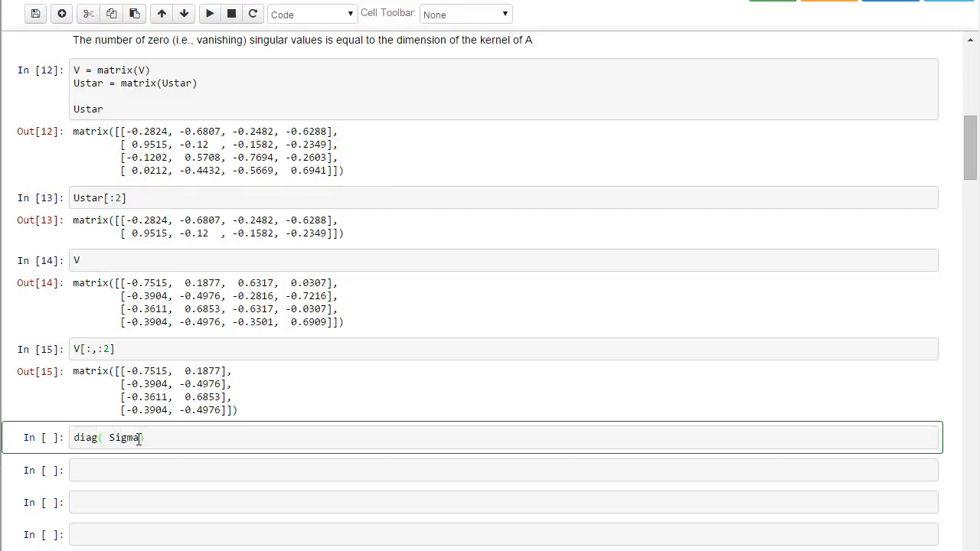
pyautogui.write('[:2]')
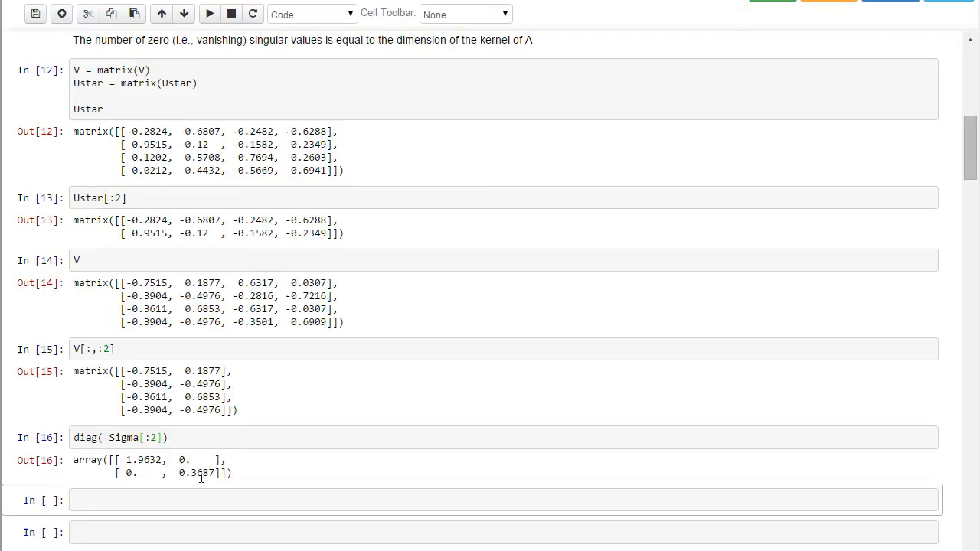
pyautogui.scroll(3)
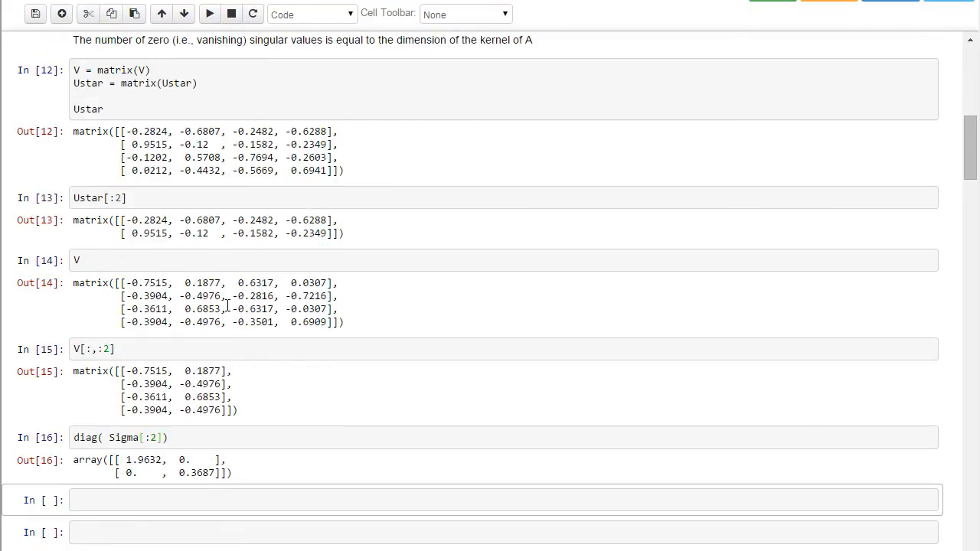
pyautogui.scroll(-3)
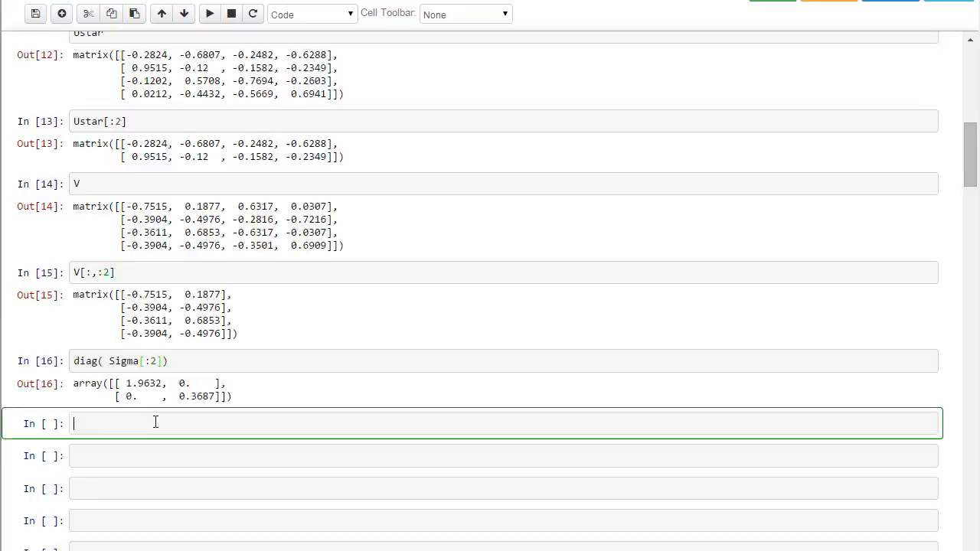
pyautogui.scroll(-3)
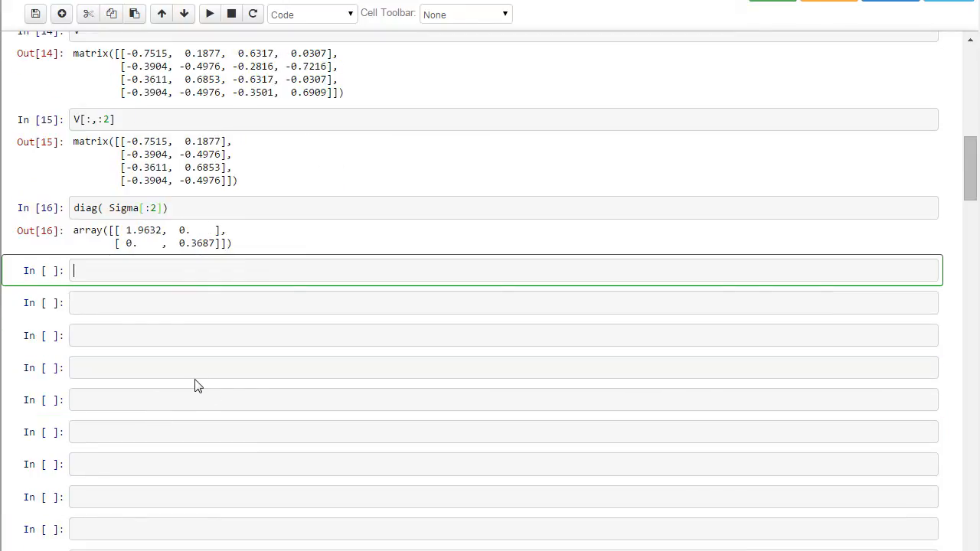
# Display A, start a product cell from the copied two-column V matrix, and add a blank cell above
pyautogui.write('A')
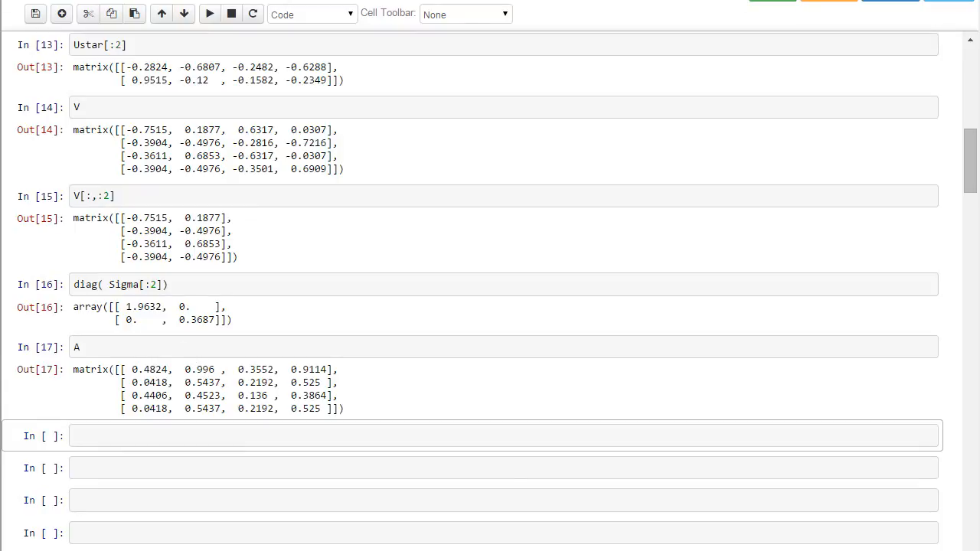
pyautogui.moveTo(463, 117)
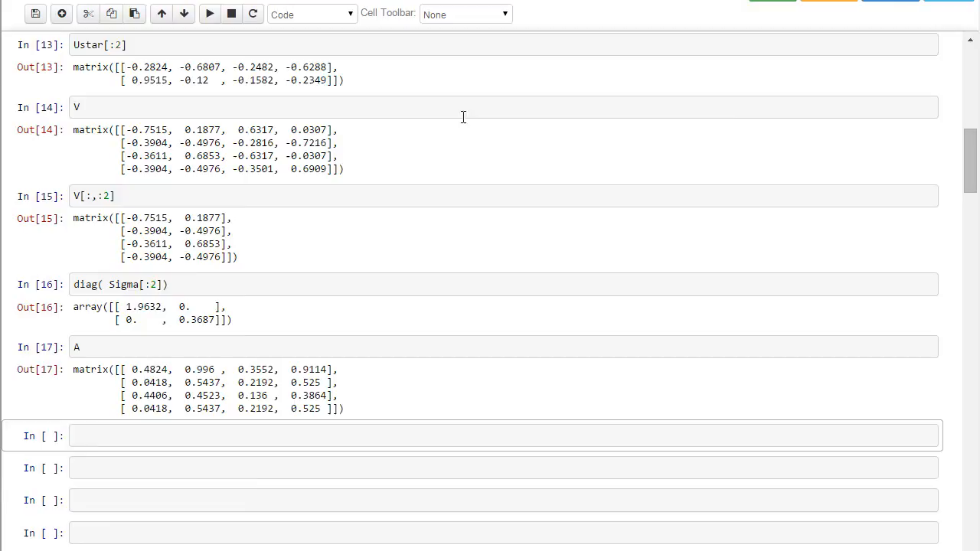
pyautogui.moveTo(447, 173)
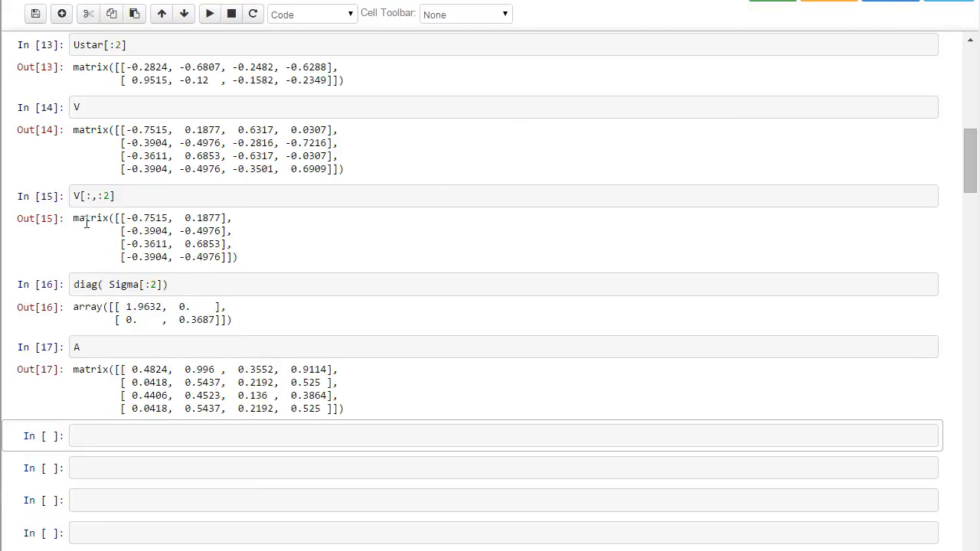
pyautogui.moveTo(73, 217); pyautogui.dragTo(229, 245)
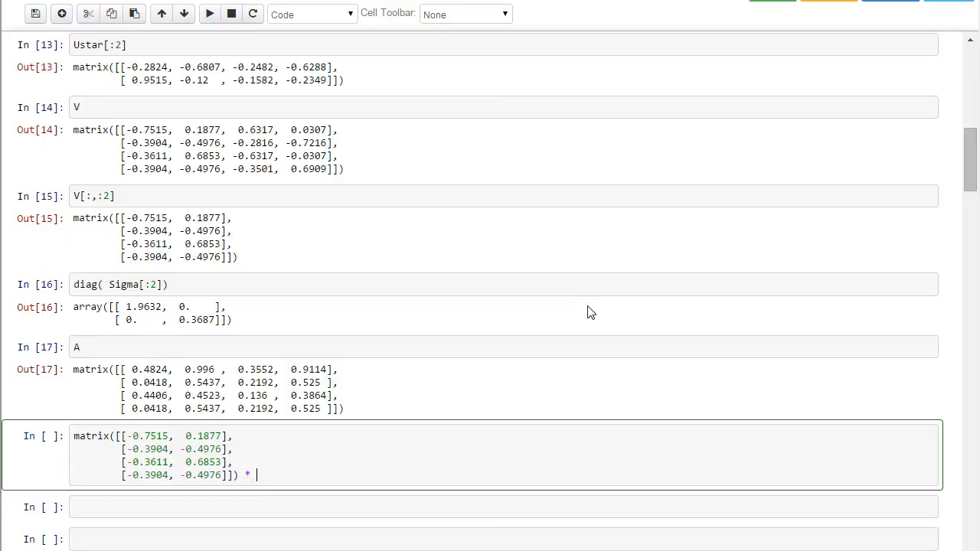
pyautogui.write('\\')
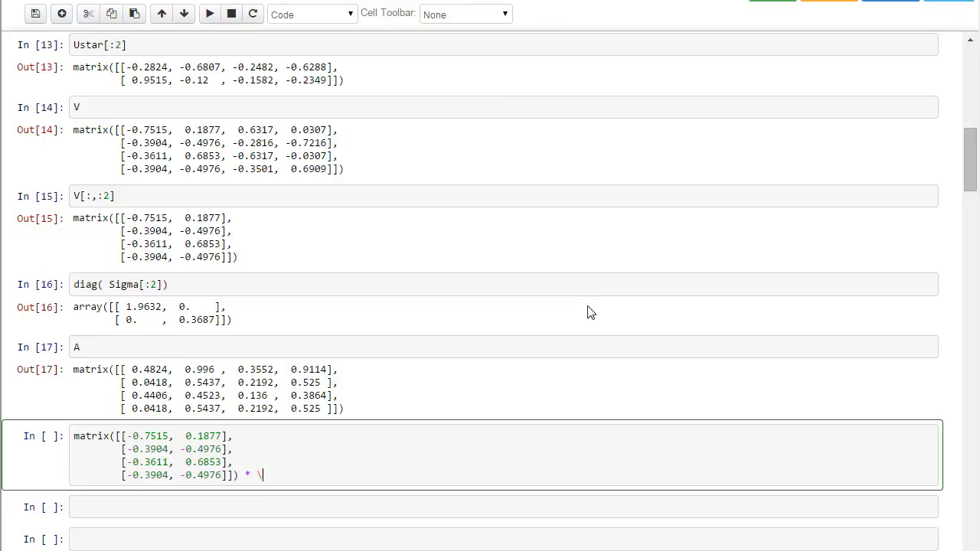
pyautogui.moveTo(568, 305)
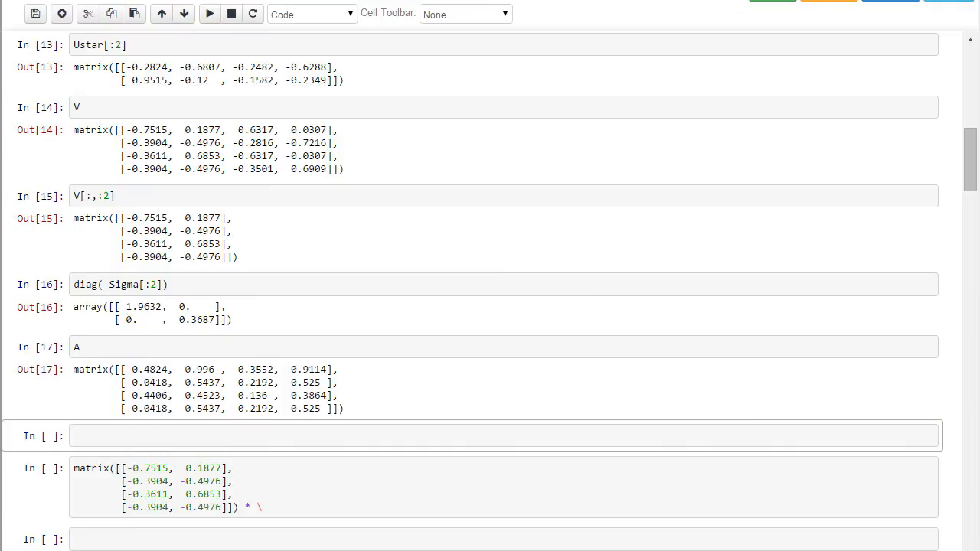
pyautogui.click(310, 13)
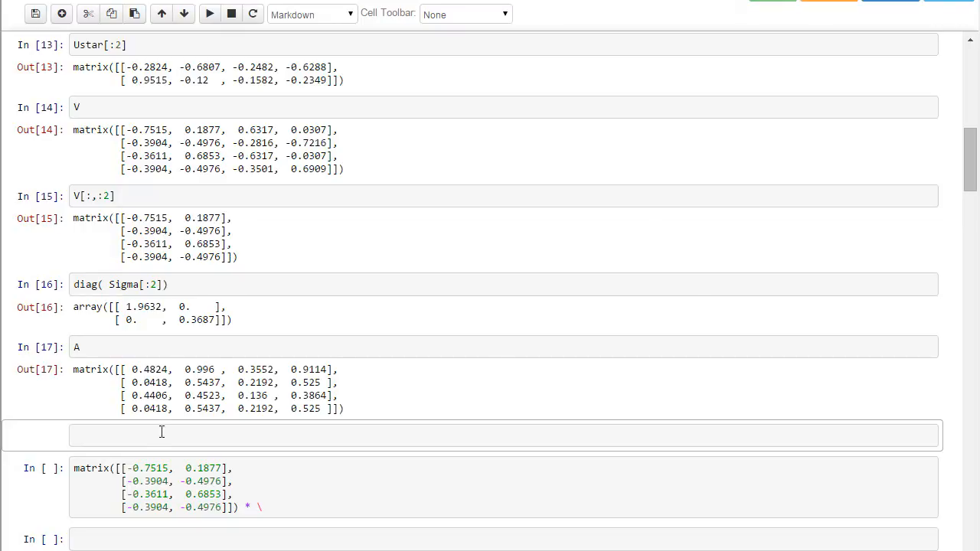
# Render the Markdown note on trailing-backslash line continuation in Python
pyautogui.press('shift+enter')
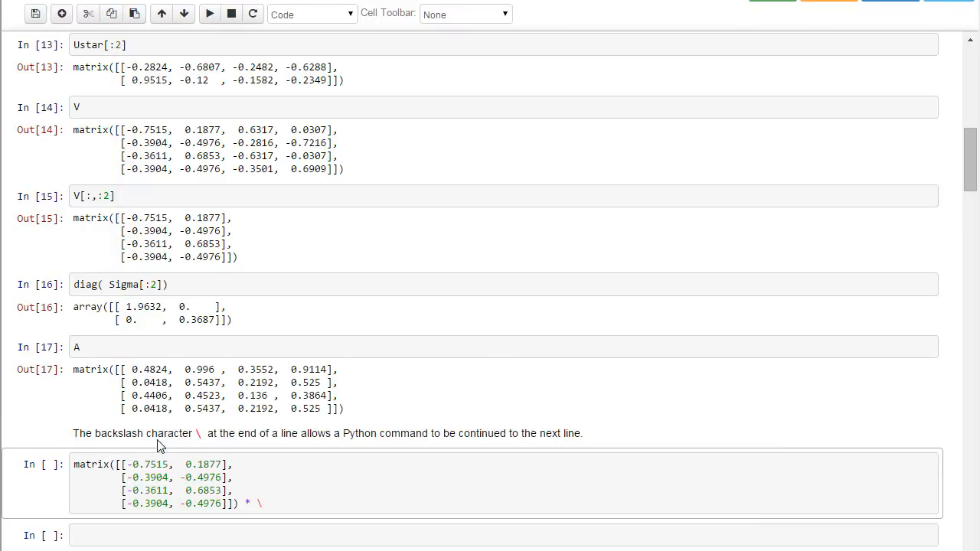
pyautogui.moveTo(467, 432)
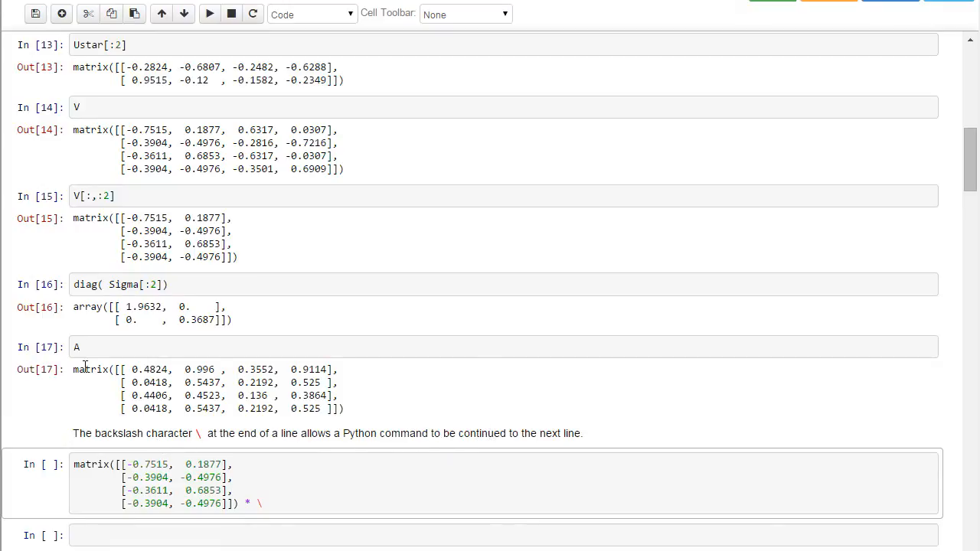
# Append the 2×2 diagonal Sigma and Ustar's first two rows to the product, then run it
pyautogui.moveTo(73, 307); pyautogui.dragTo(230, 320)
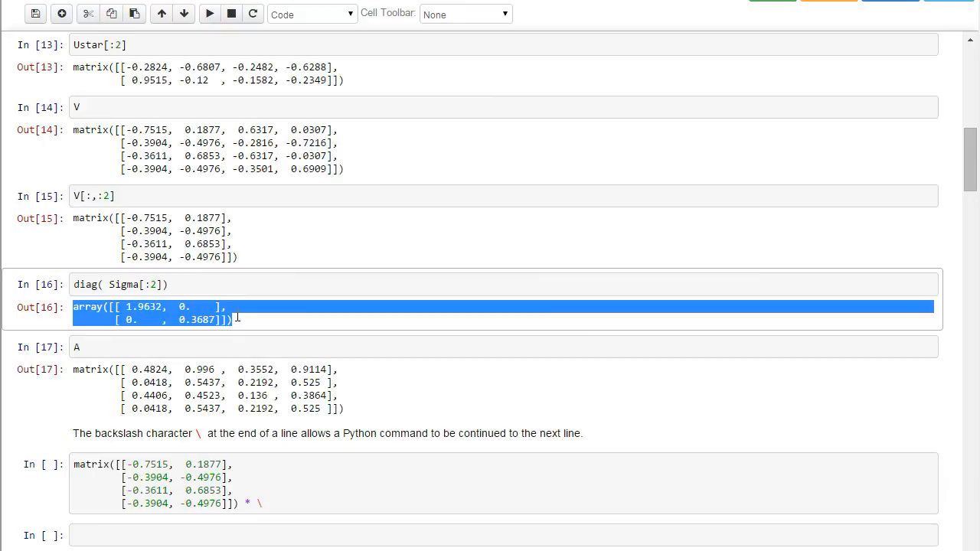
pyautogui.moveTo(243, 322)
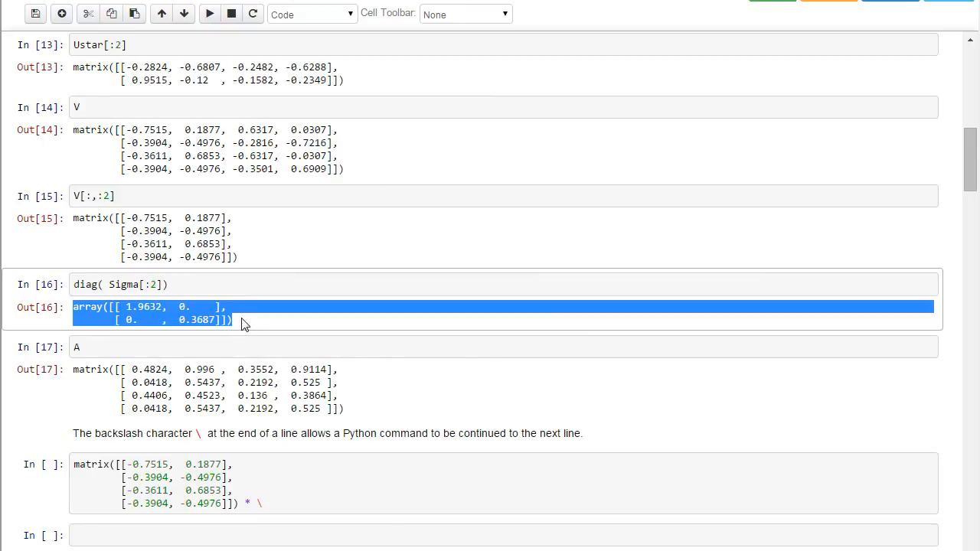
pyautogui.moveTo(131, 216)
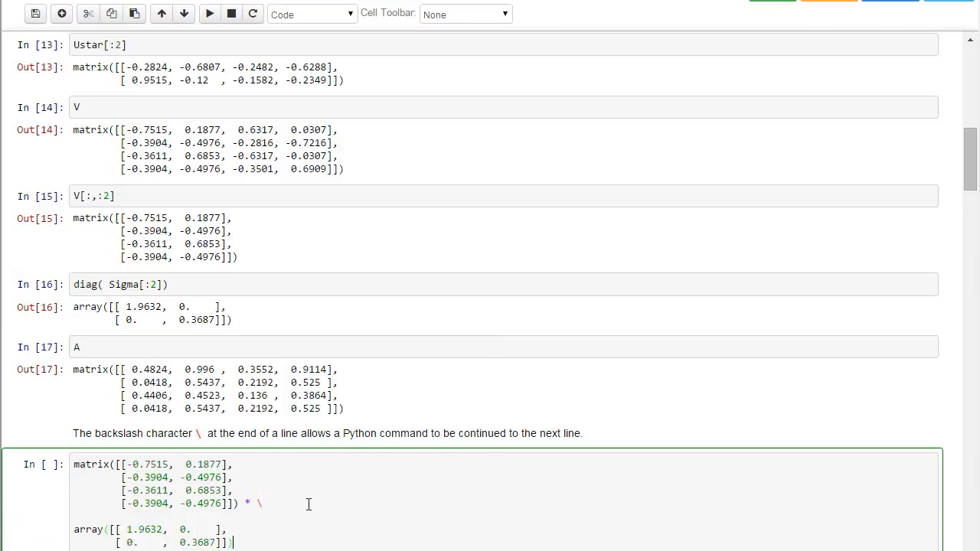
pyautogui.scroll(-3)
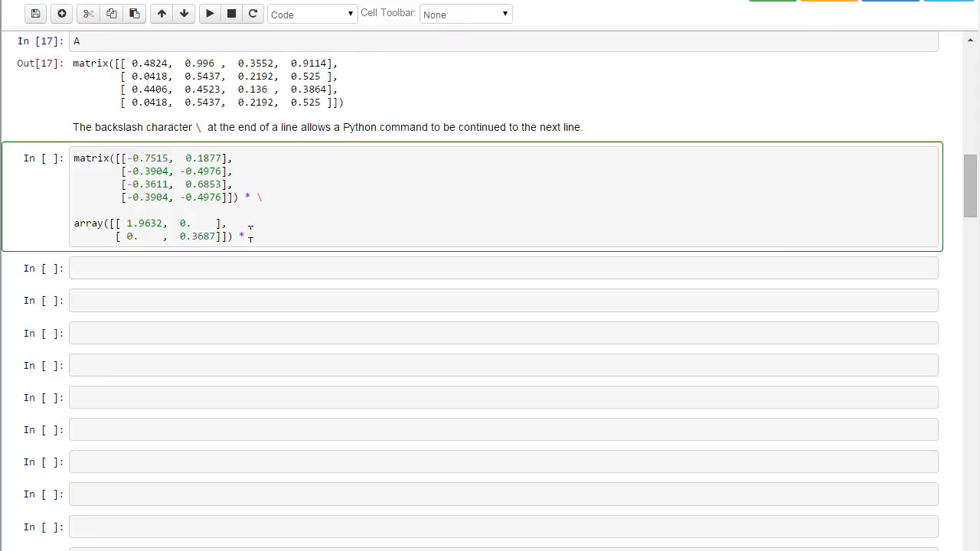
pyautogui.press('enter')
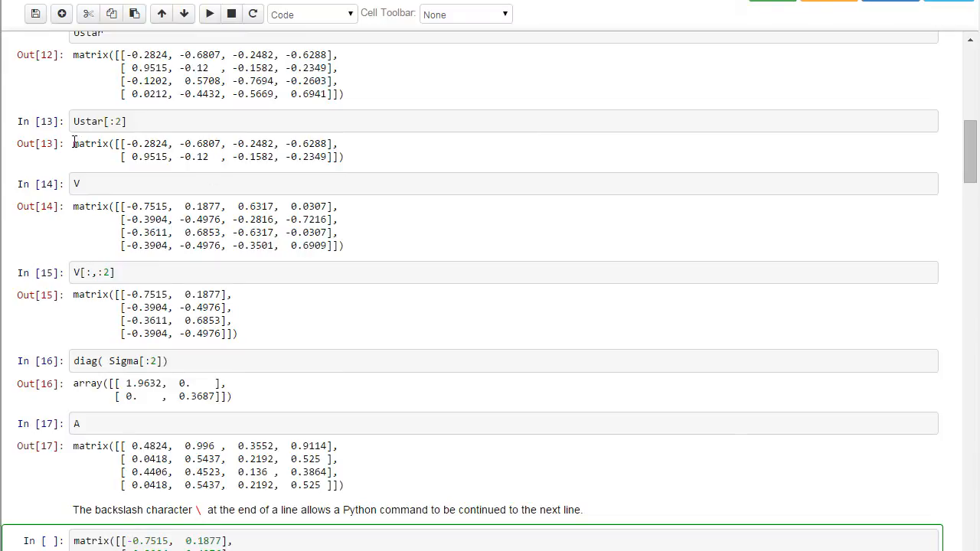
pyautogui.moveTo(73, 143); pyautogui.dragTo(346, 157)
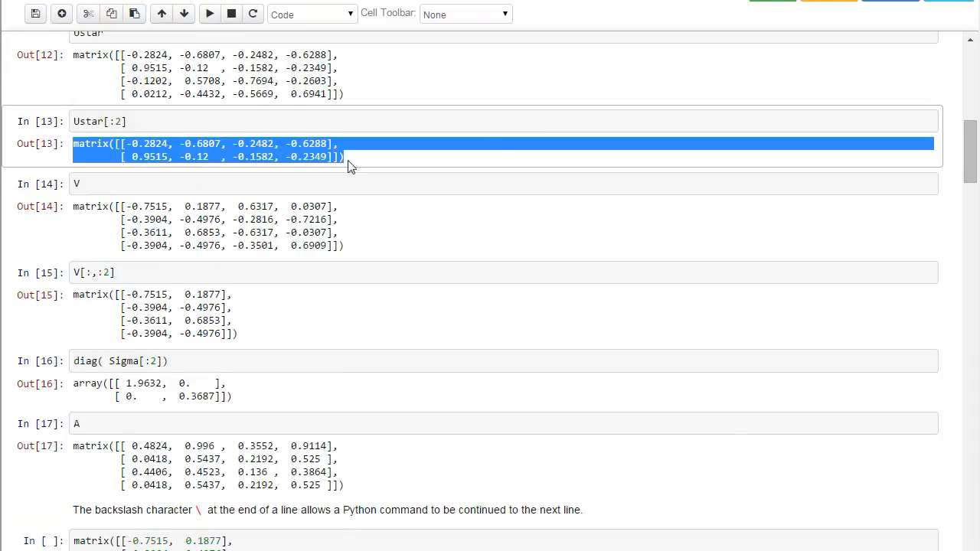
pyautogui.scroll(-3)
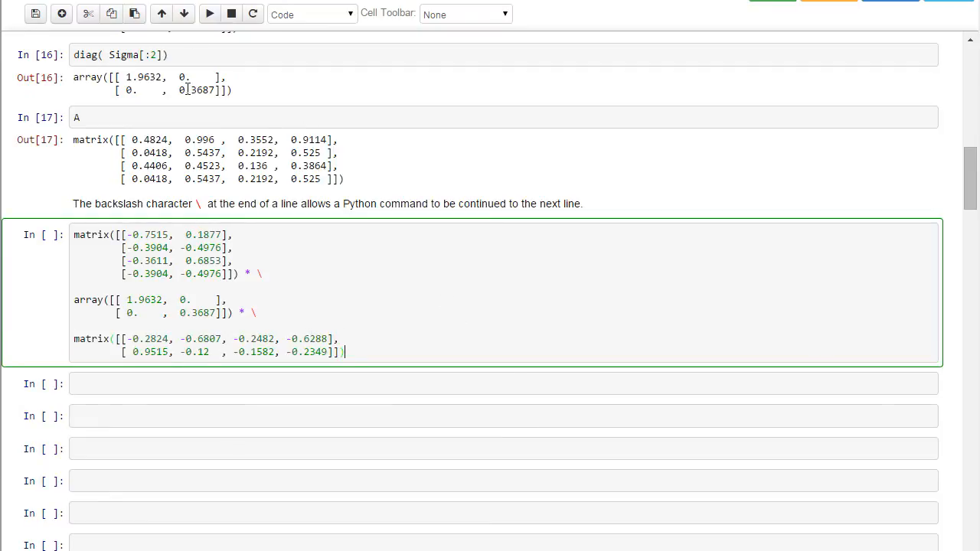
pyautogui.press('shift+enter')
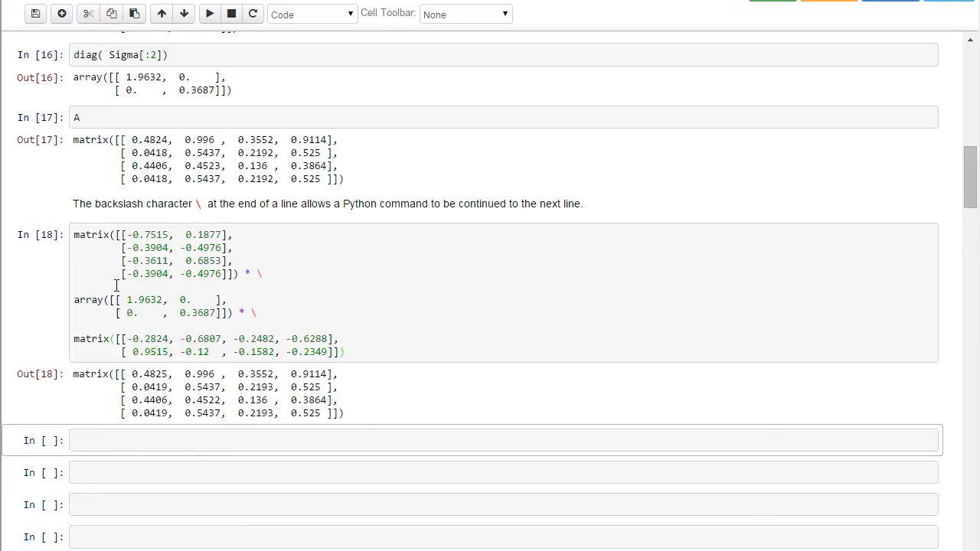
pyautogui.moveTo(221, 260)
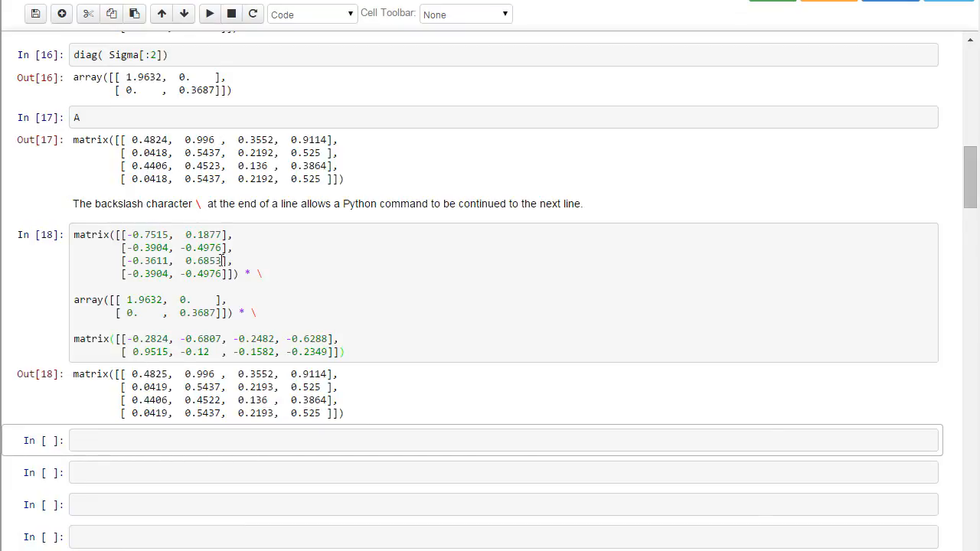